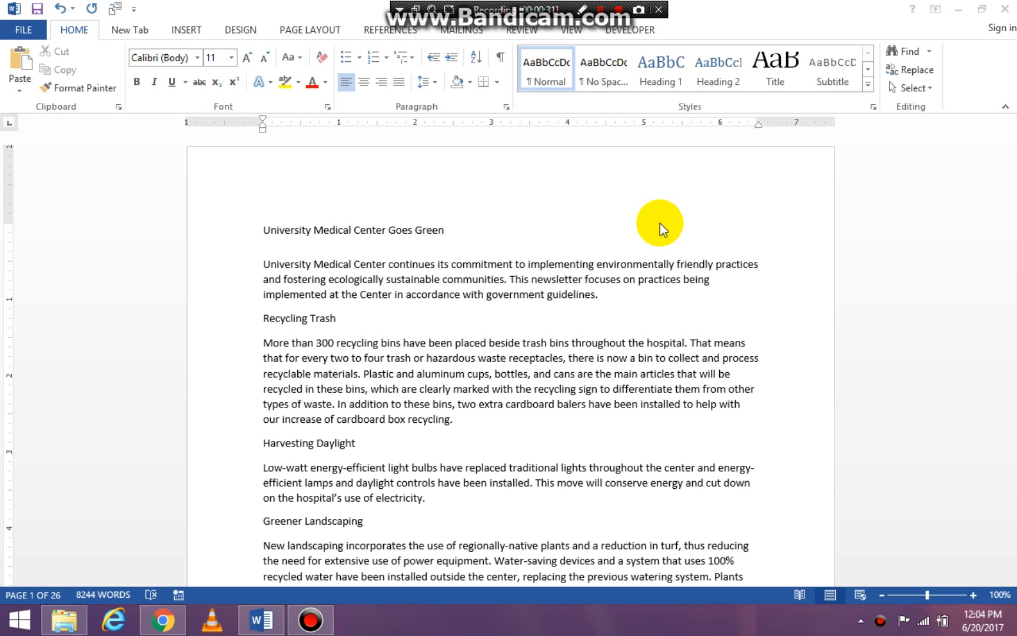
mouse_move(203, 194)
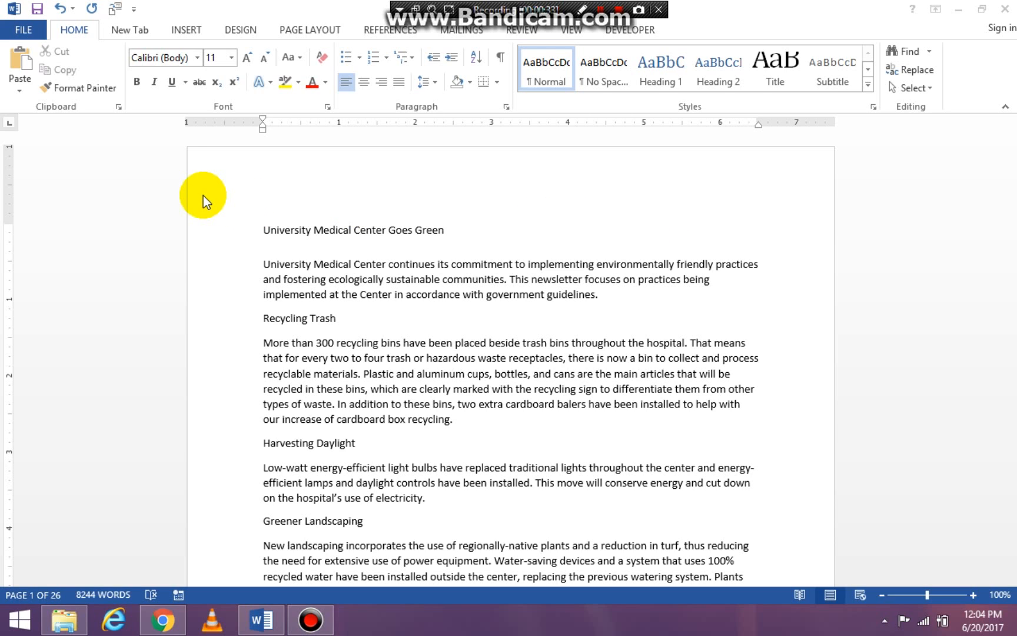
mouse_move(215, 197)
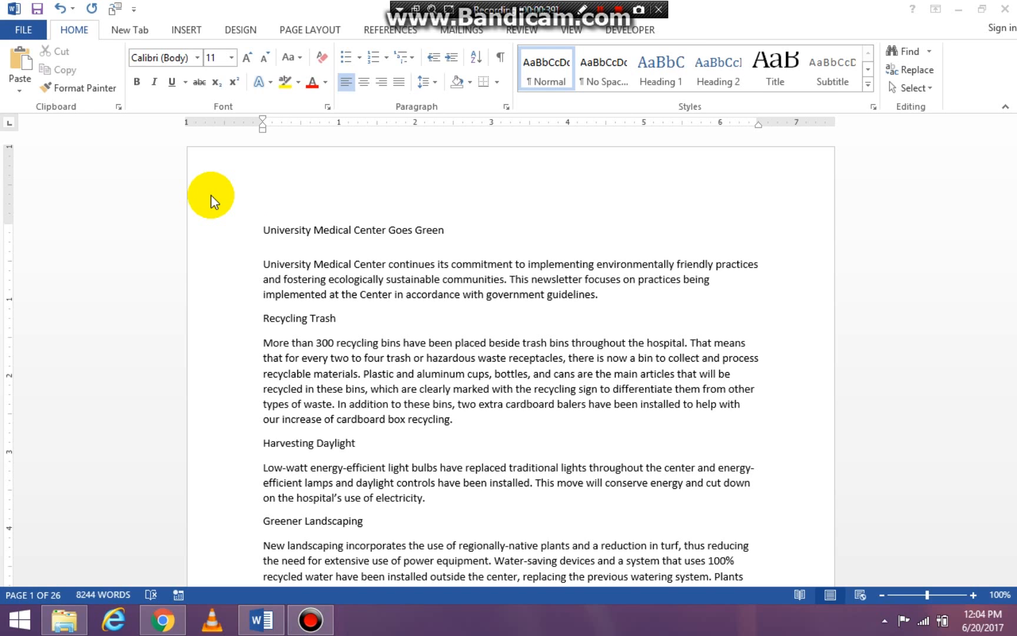
mouse_move(23, 29)
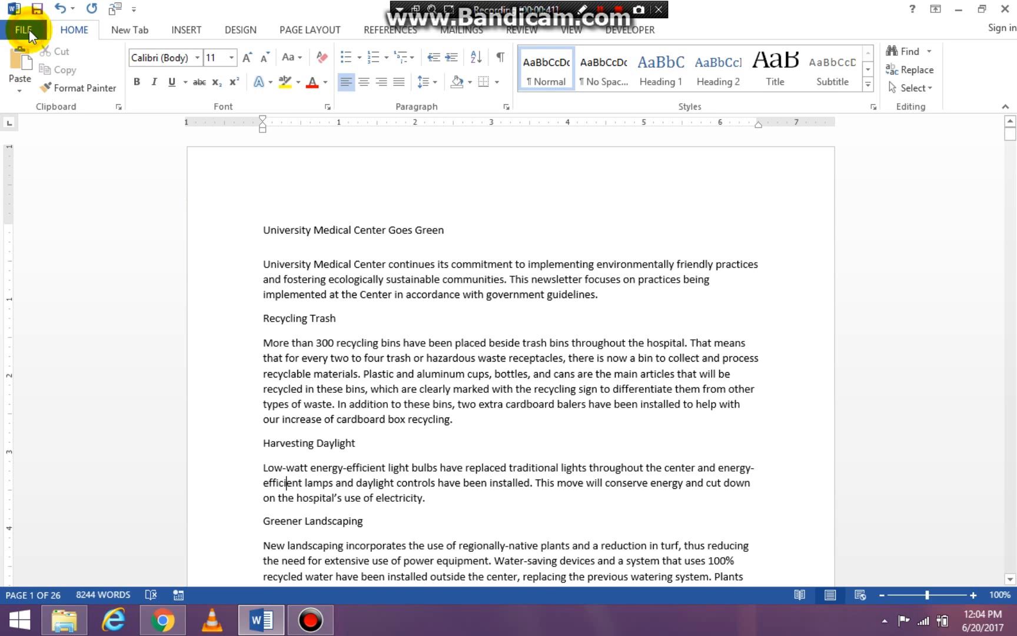
Reach the Word Options dialog from the File screen.
left_click(23, 29)
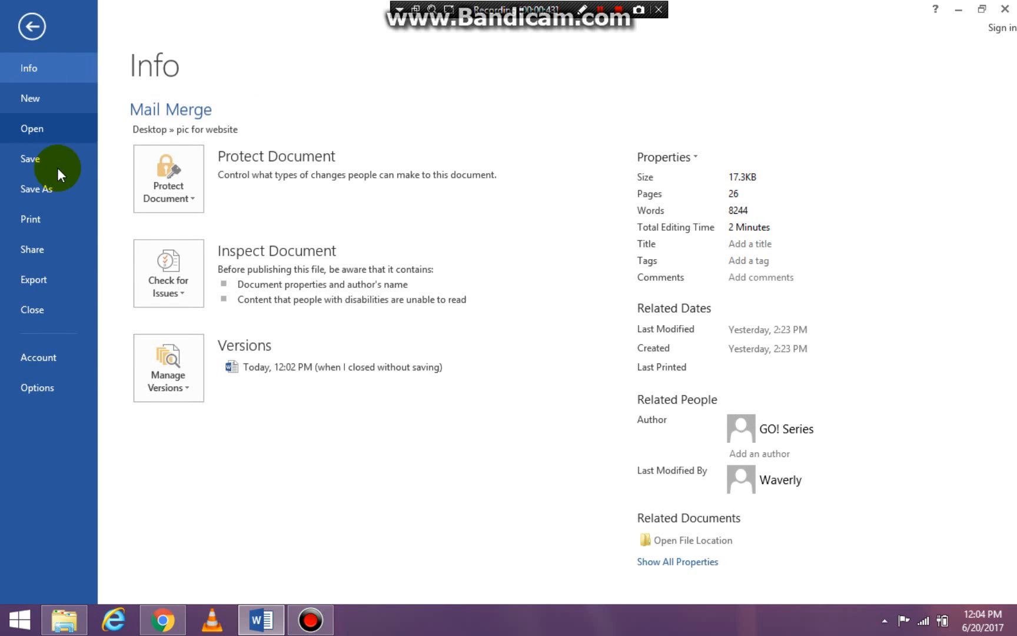
mouse_move(64, 356)
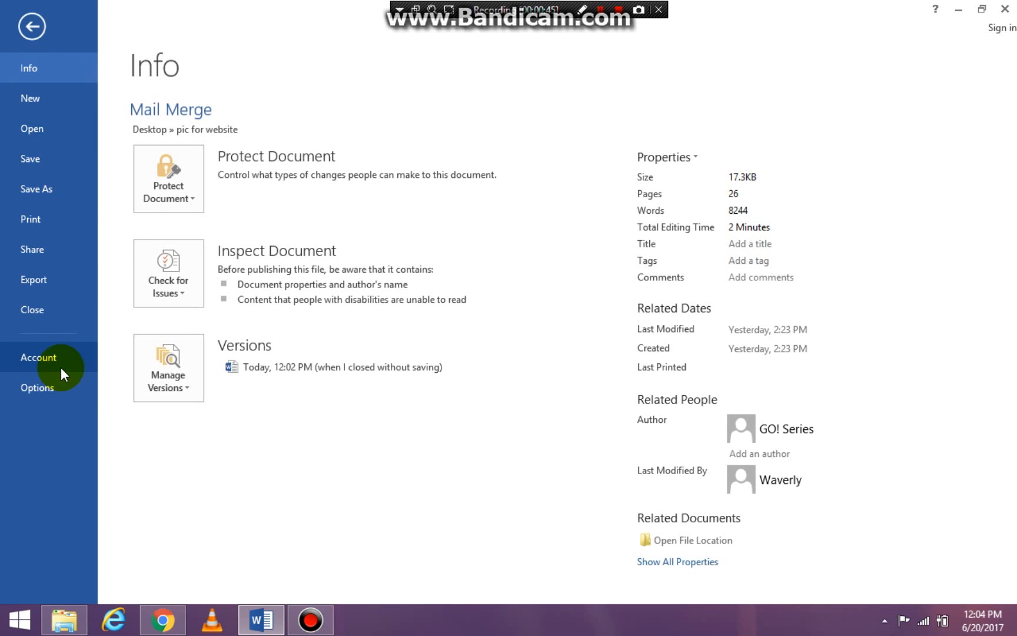
left_click(31, 27)
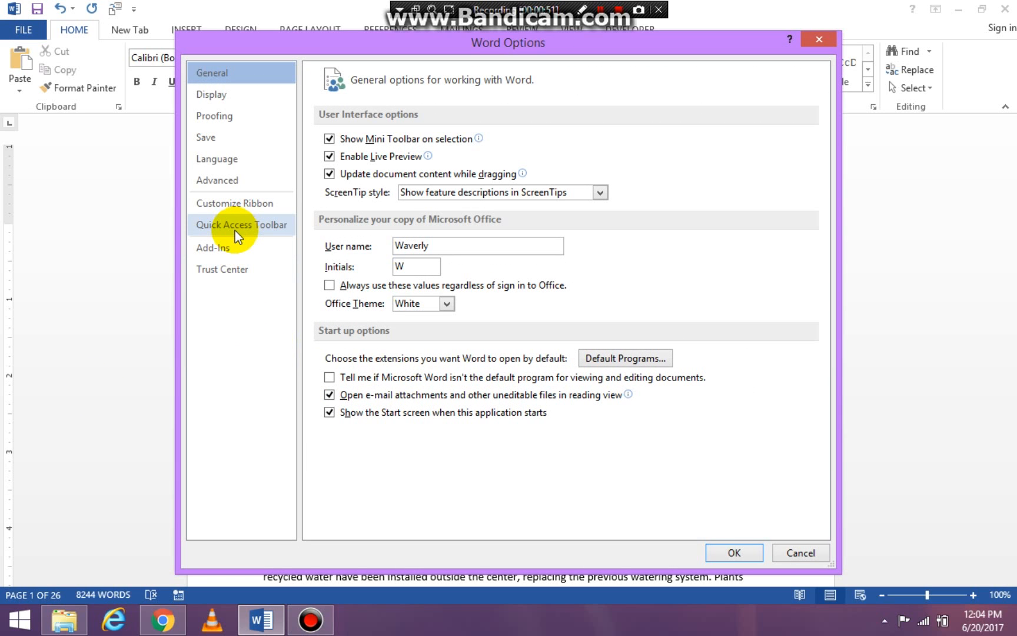
Show the Quick Access Toolbar page with 'Choose commands from' set to All Commands.
left_click(240, 225)
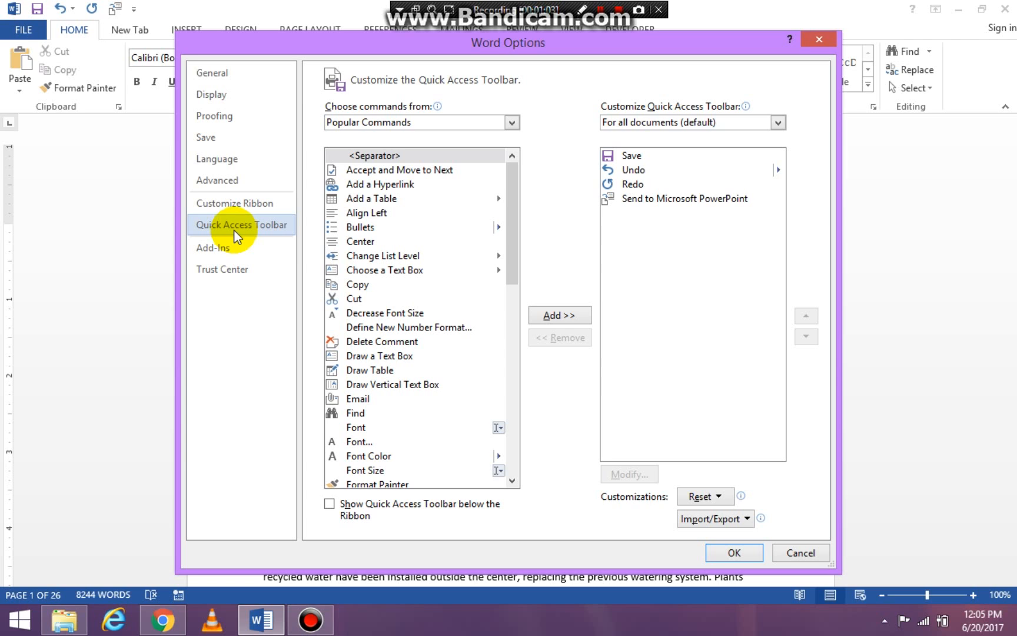
mouse_move(126, 9)
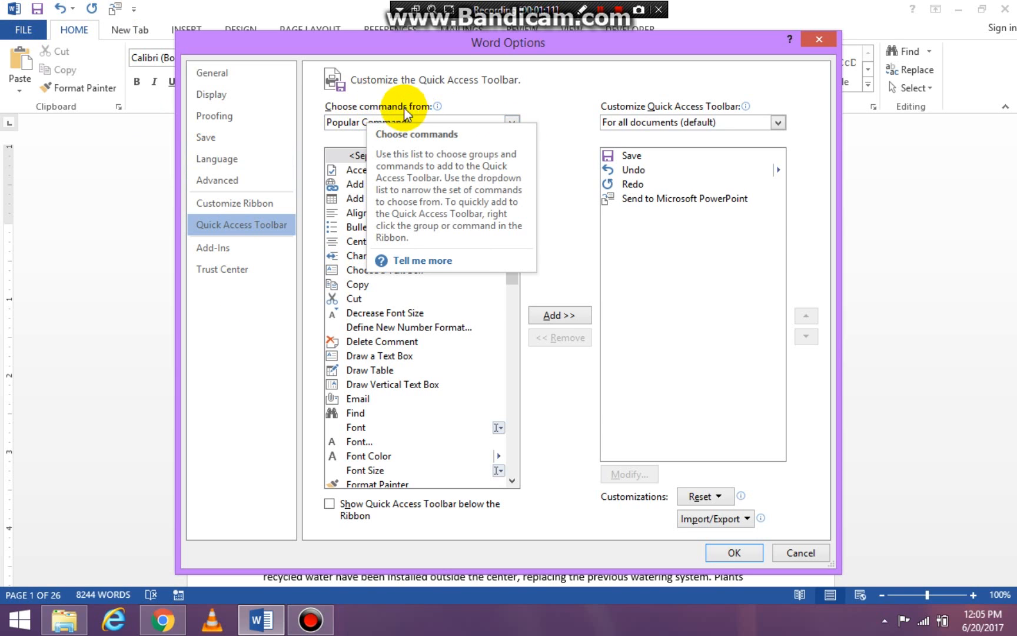
left_click(512, 123)
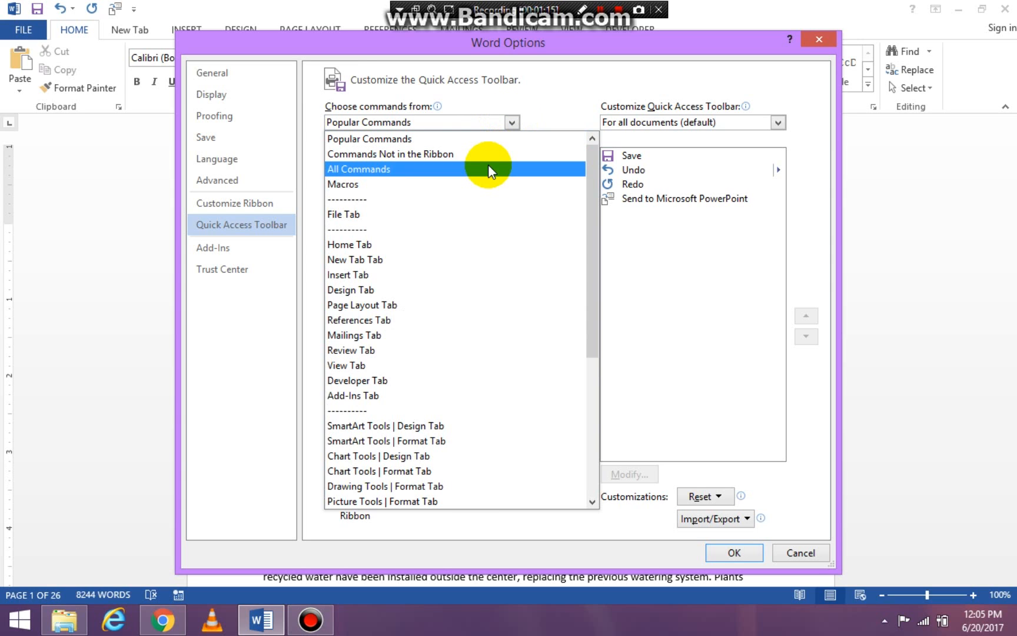
left_click(358, 168)
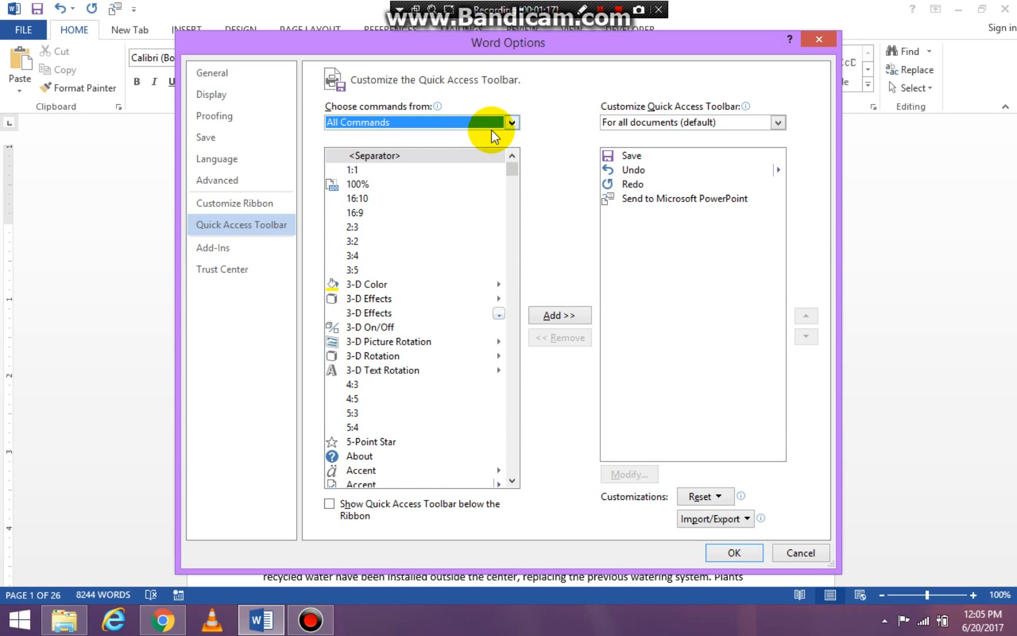
mouse_move(386, 349)
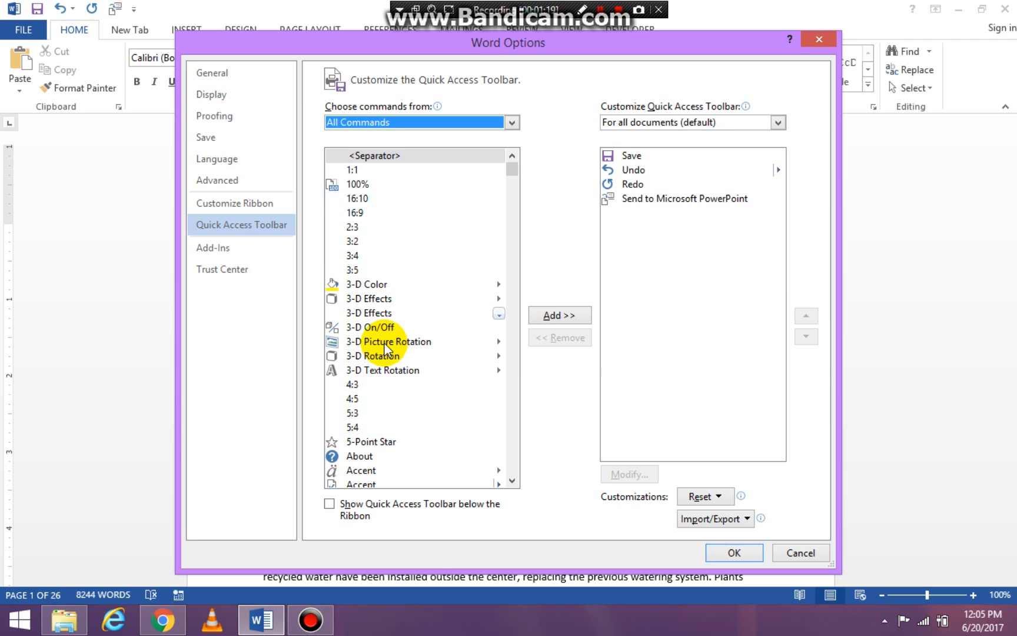
mouse_move(390, 342)
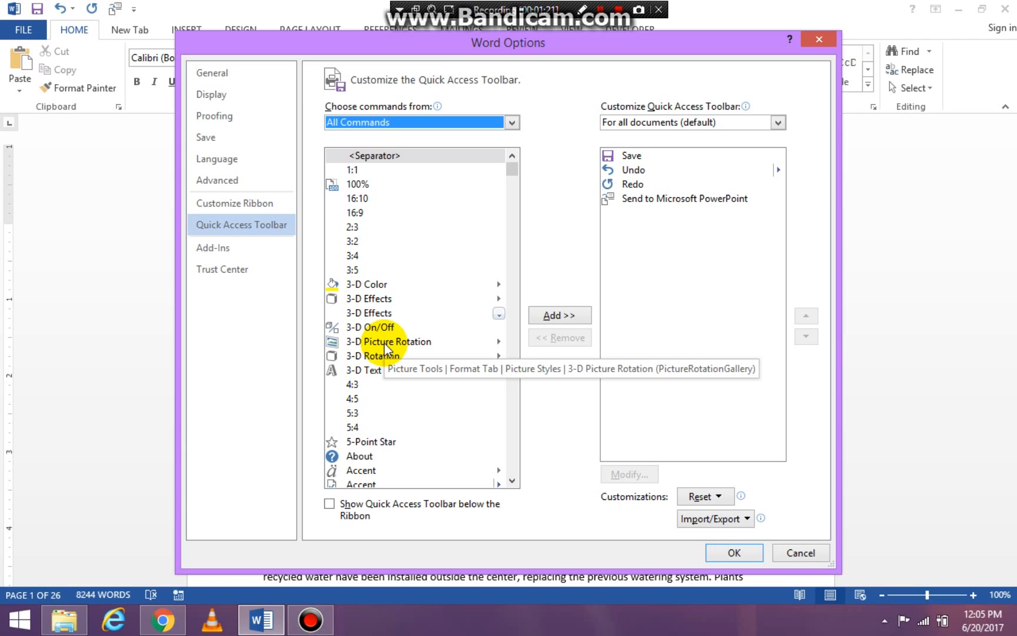
left_click(390, 342)
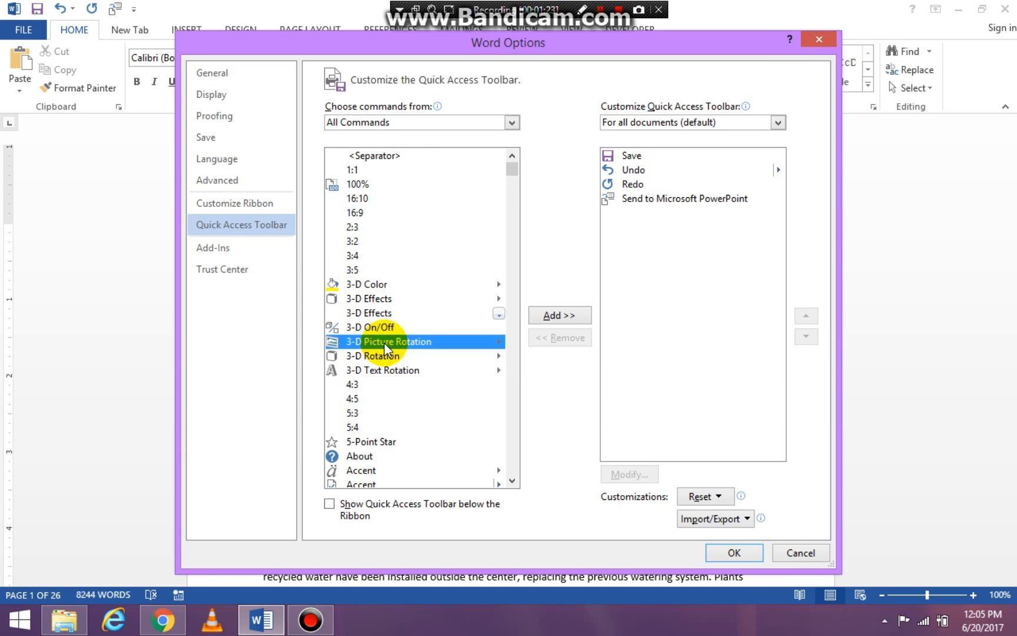
Locate and select Send to Microsoft PowerPoint in the All Commands list.
scroll("down", 3)
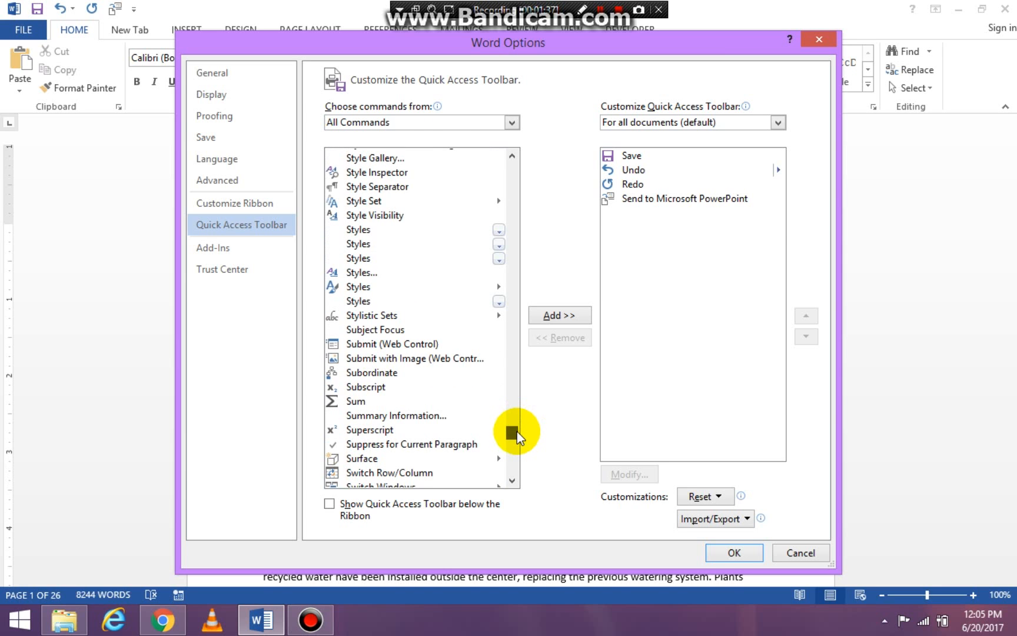
scroll("up", 3)
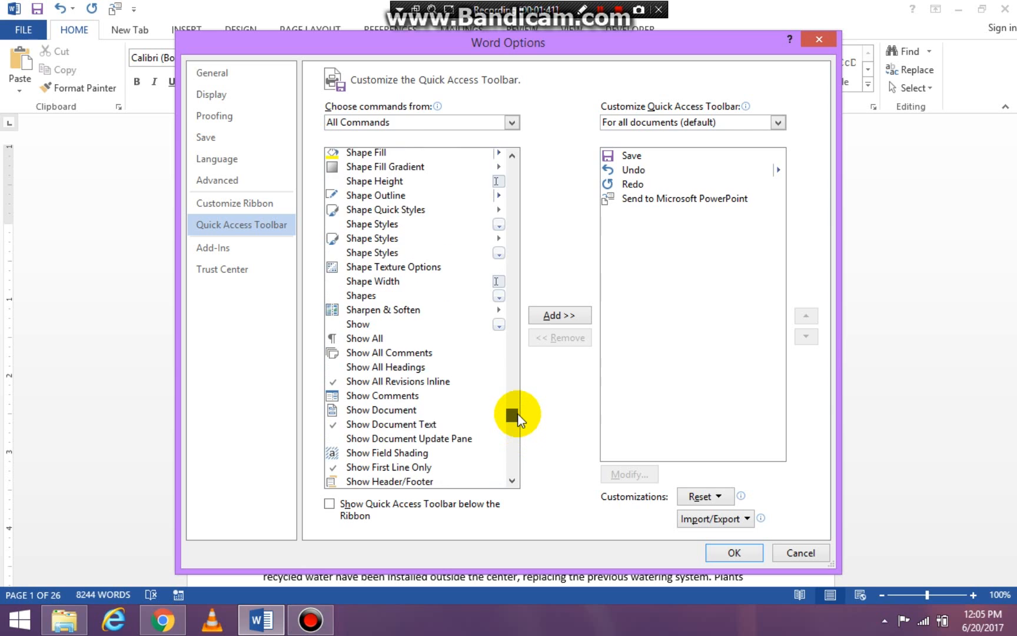
mouse_move(512, 198)
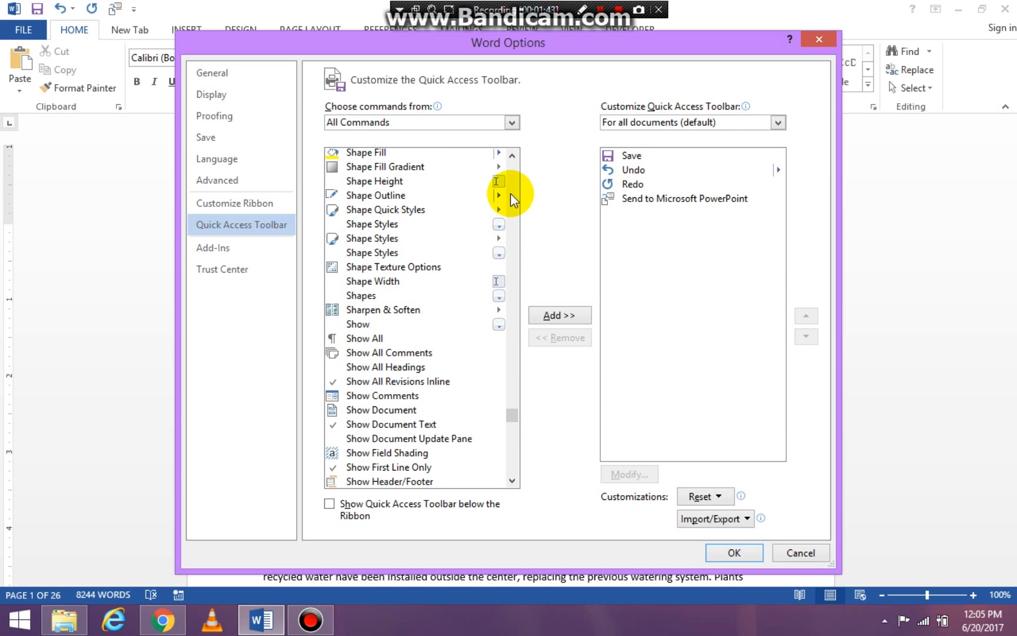
scroll("up", 3)
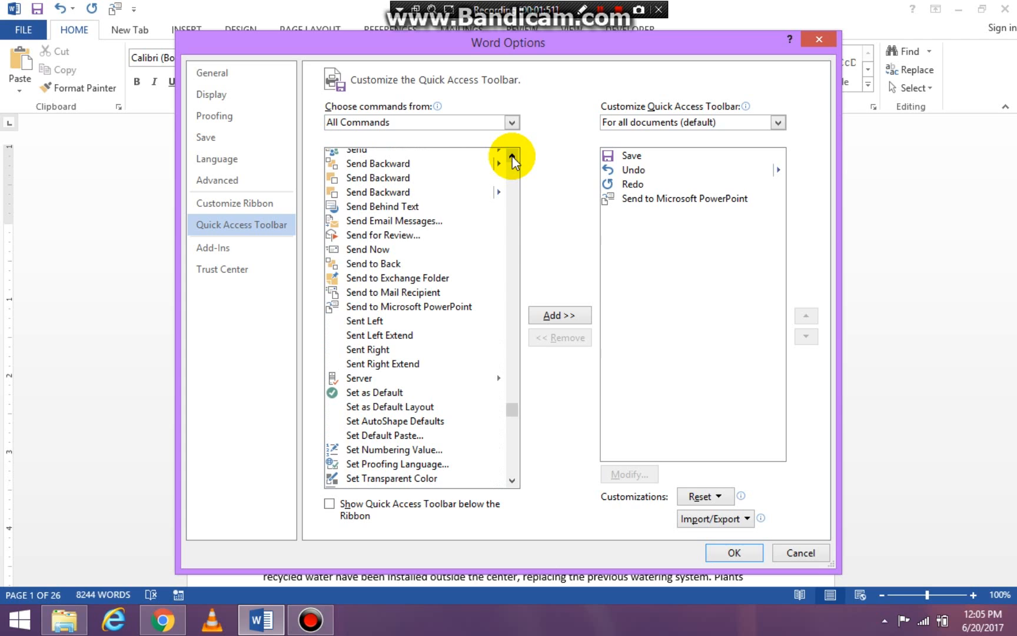
mouse_move(440, 310)
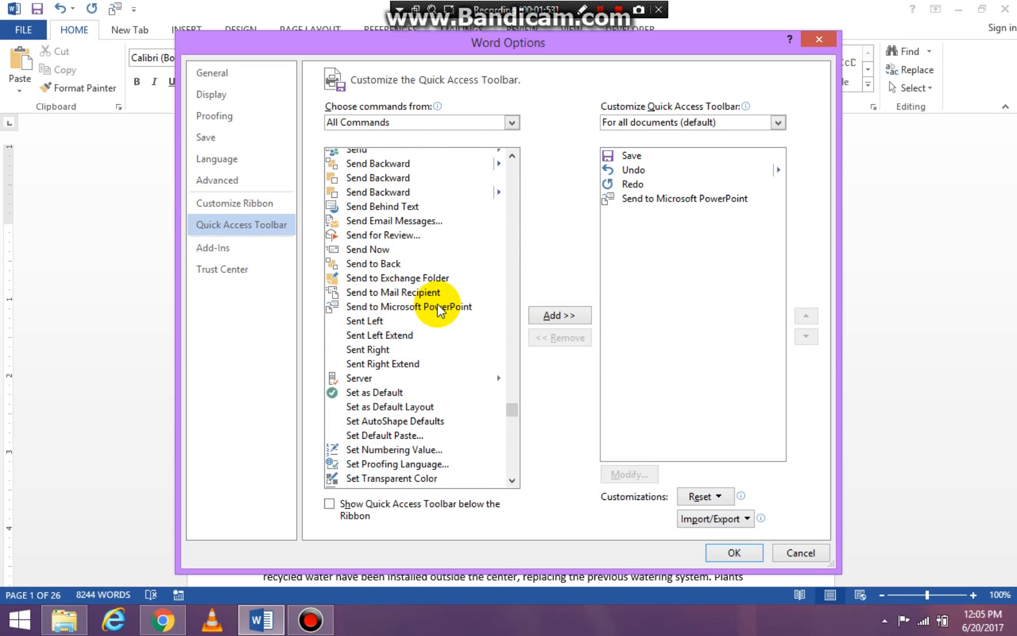
left_click(368, 348)
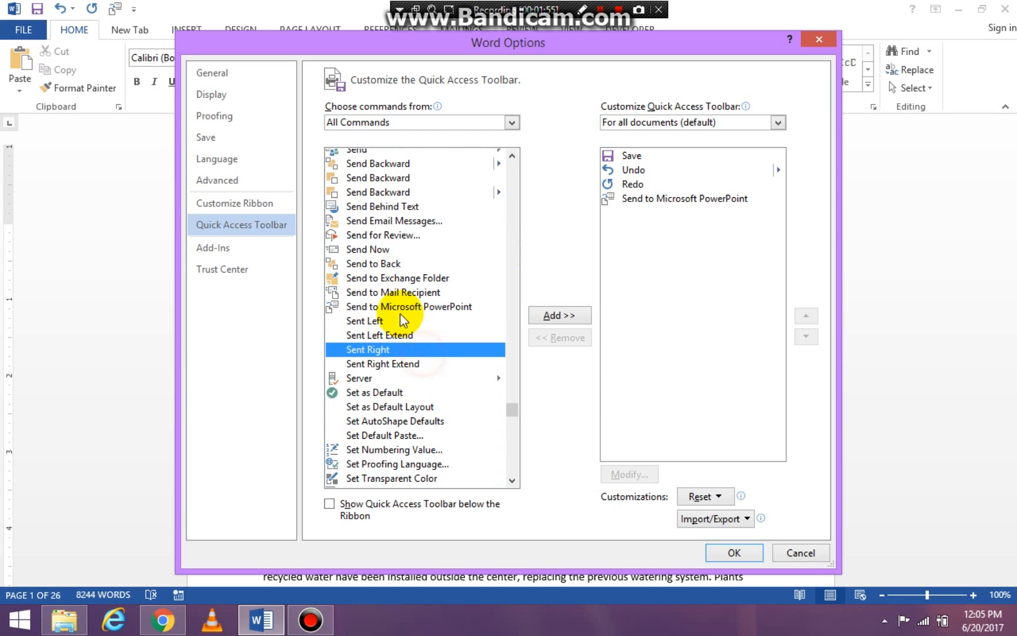
left_click(408, 306)
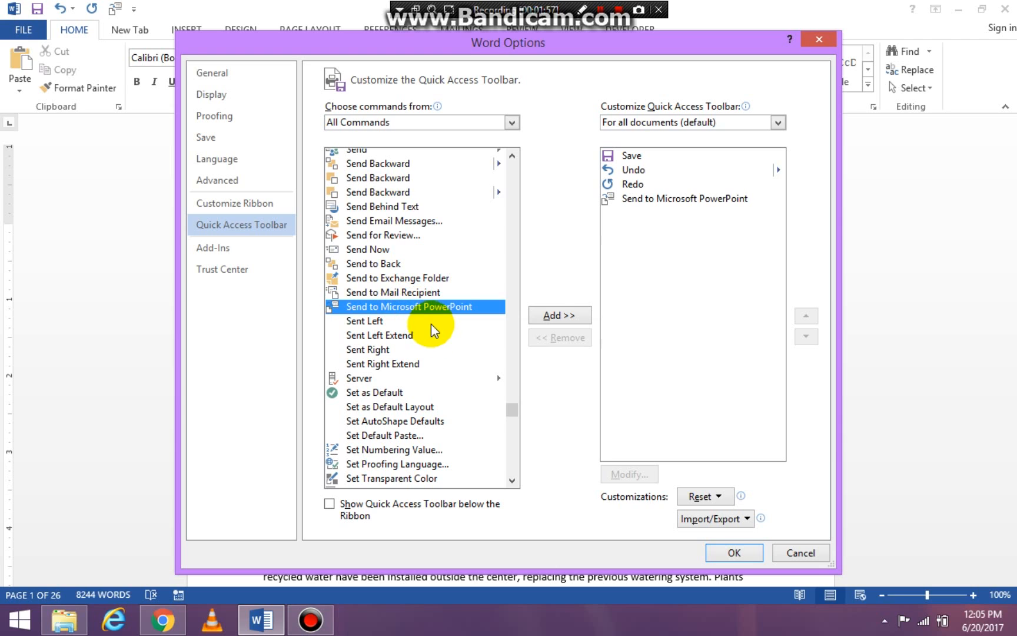
mouse_move(558, 315)
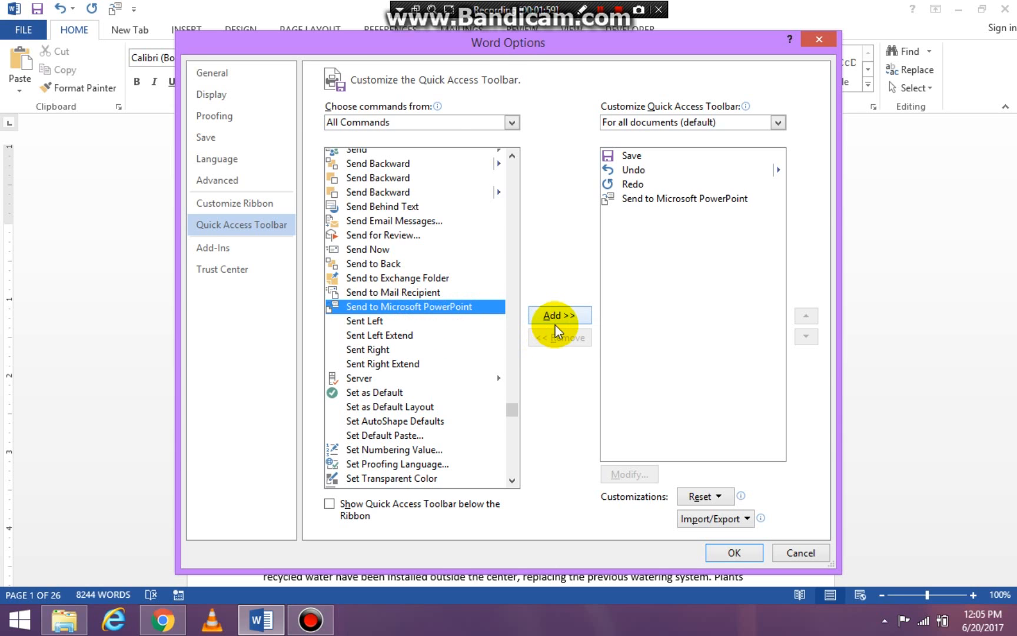
mouse_move(735, 205)
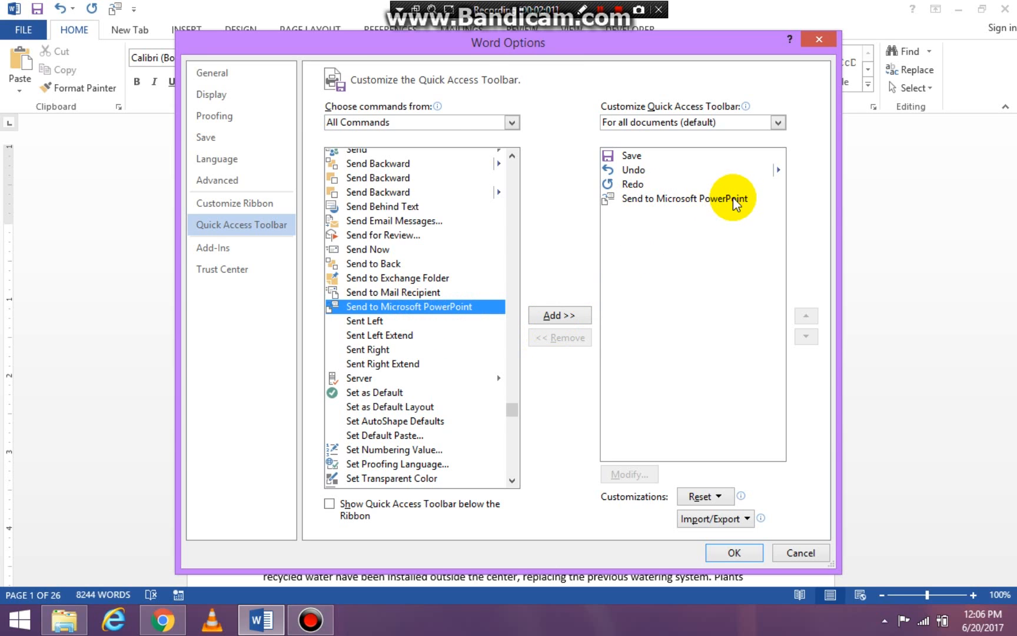
mouse_move(650, 233)
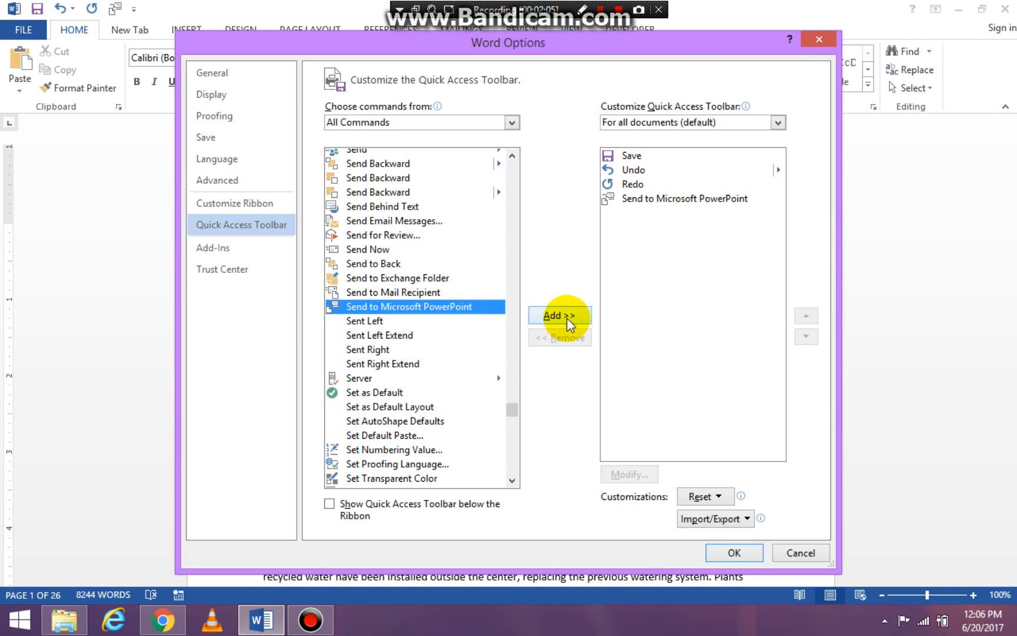
mouse_move(704, 199)
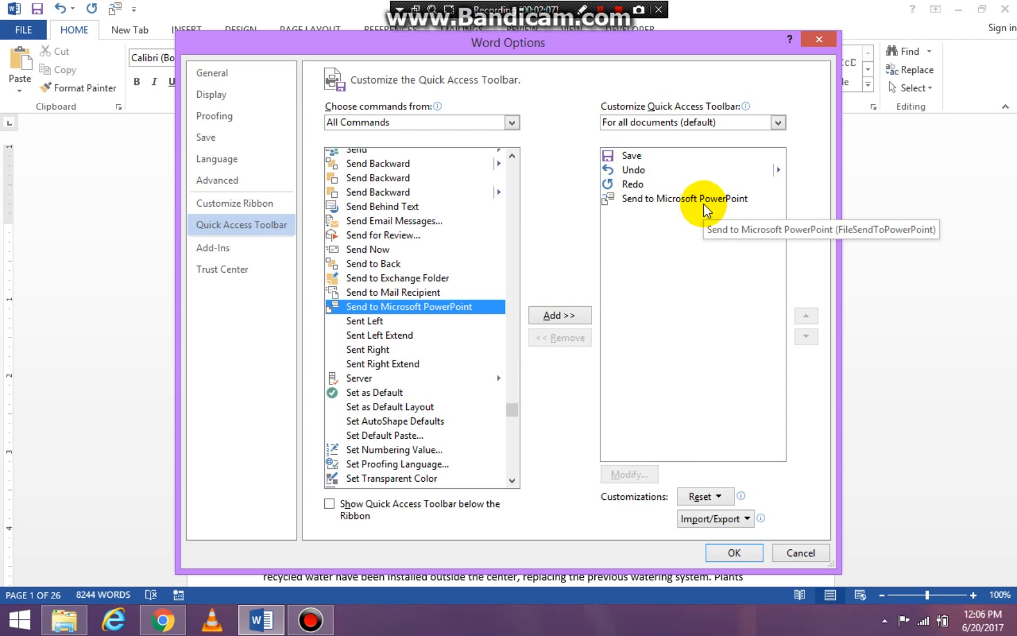
left_click(801, 552)
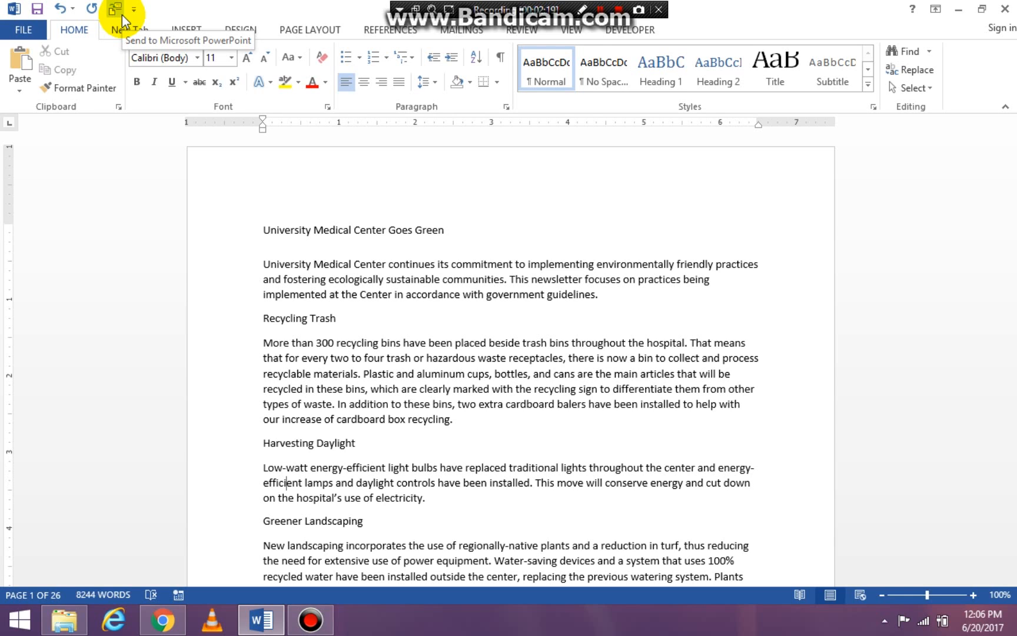
mouse_move(506, 237)
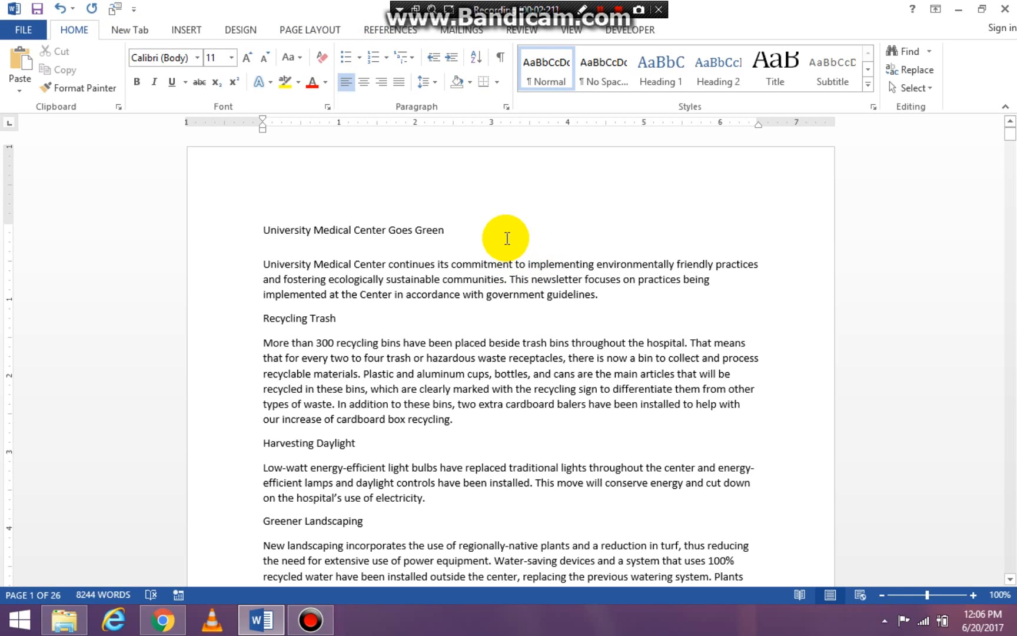
Apply Heading 1 to the title 'University Medical Center Goes Green'.
left_click(445, 230)
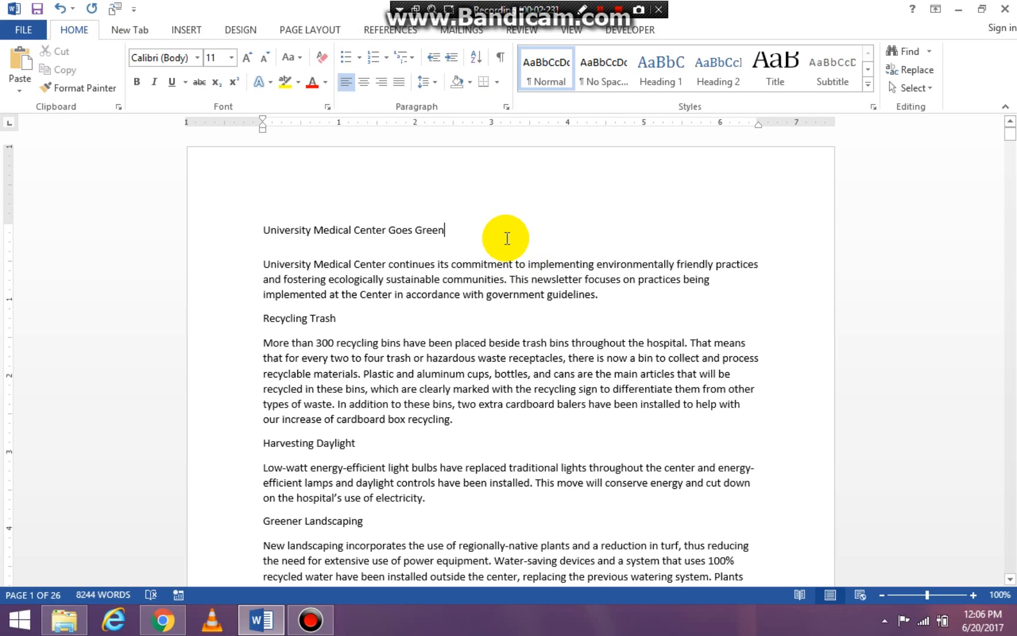
mouse_move(497, 232)
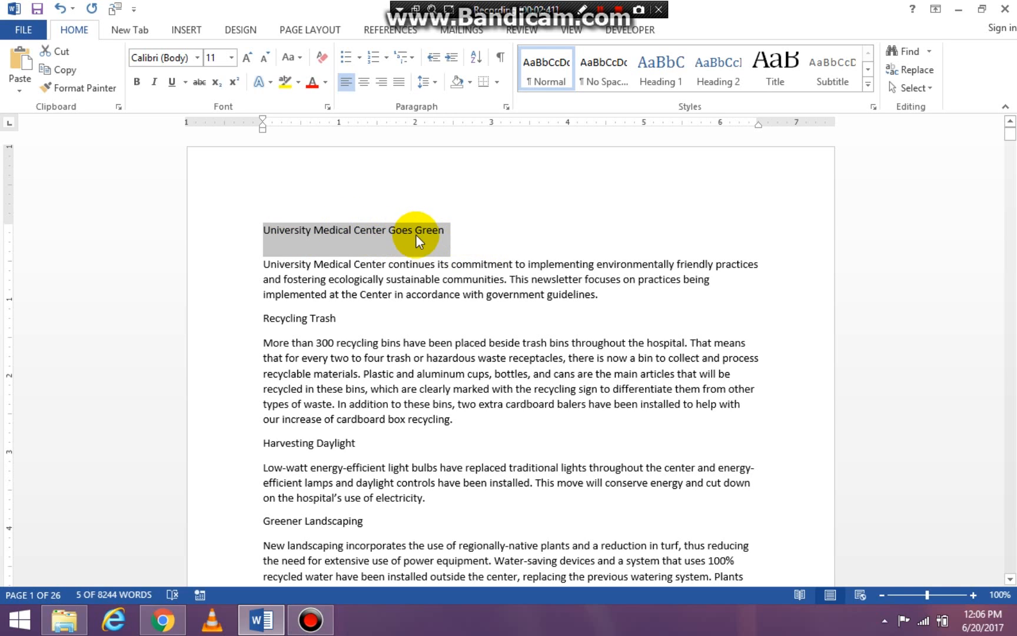
mouse_move(580, 211)
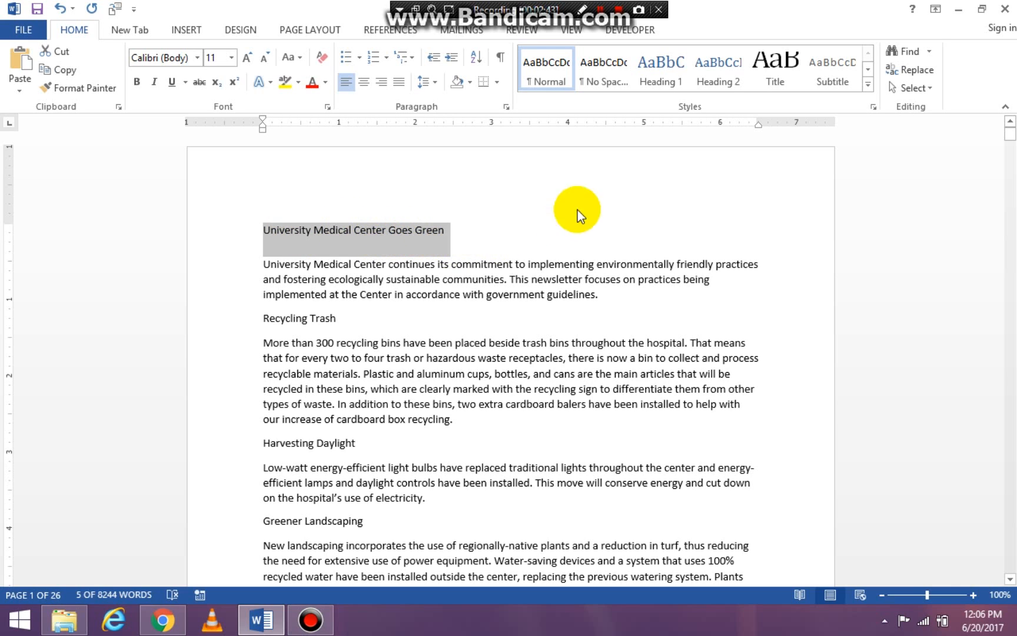
mouse_move(690, 128)
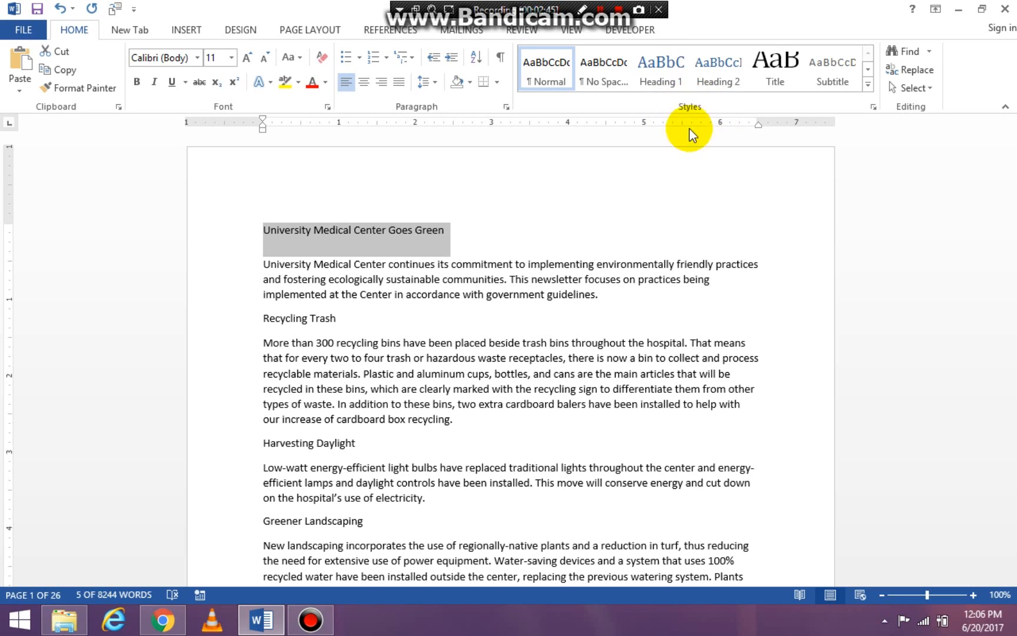
left_click(661, 69)
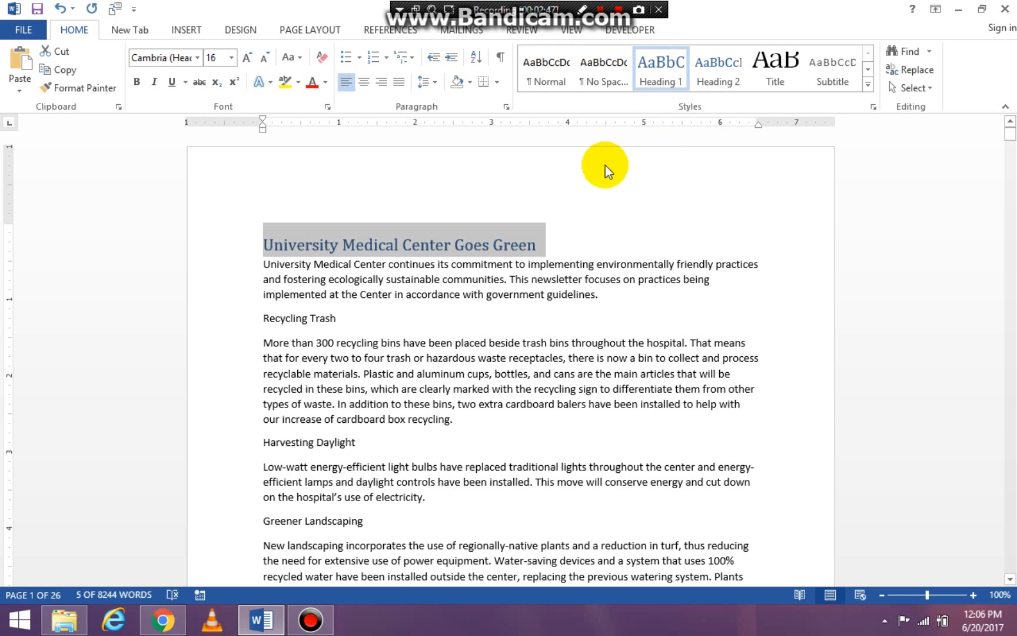
mouse_move(629, 240)
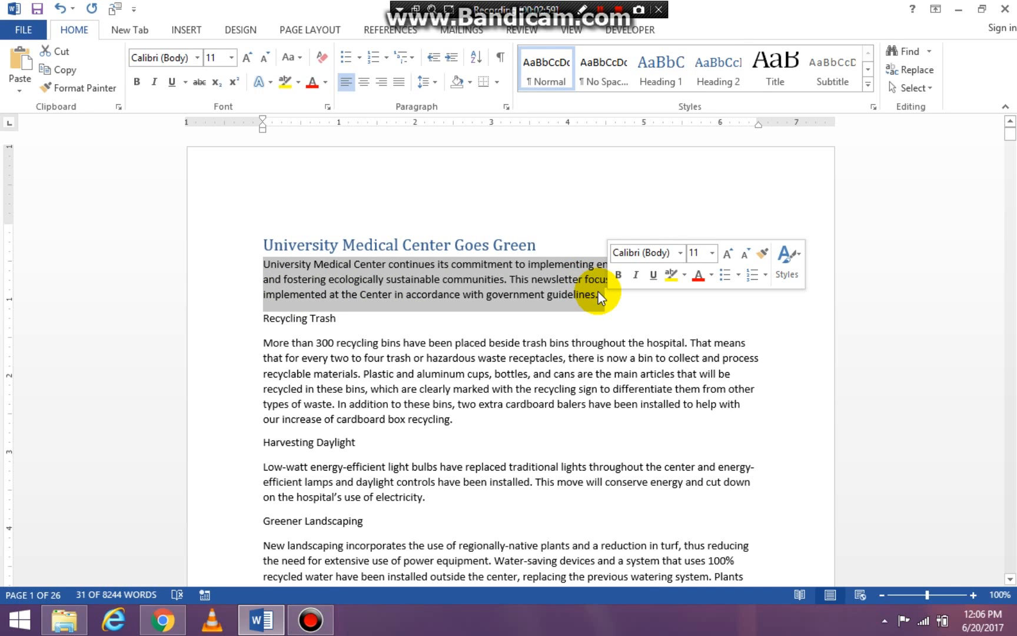
mouse_move(588, 294)
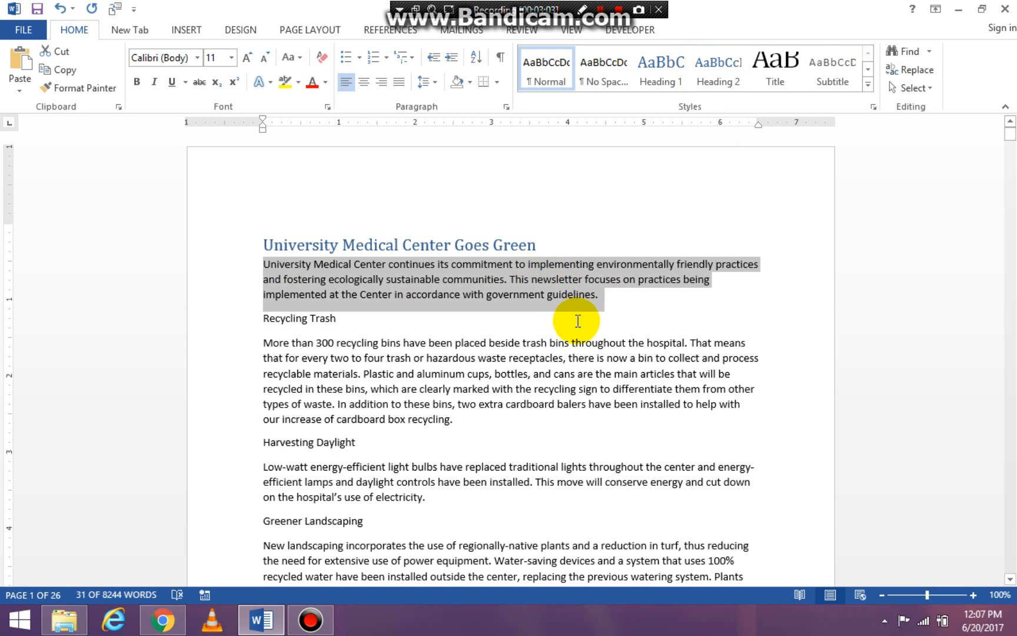
mouse_move(545, 224)
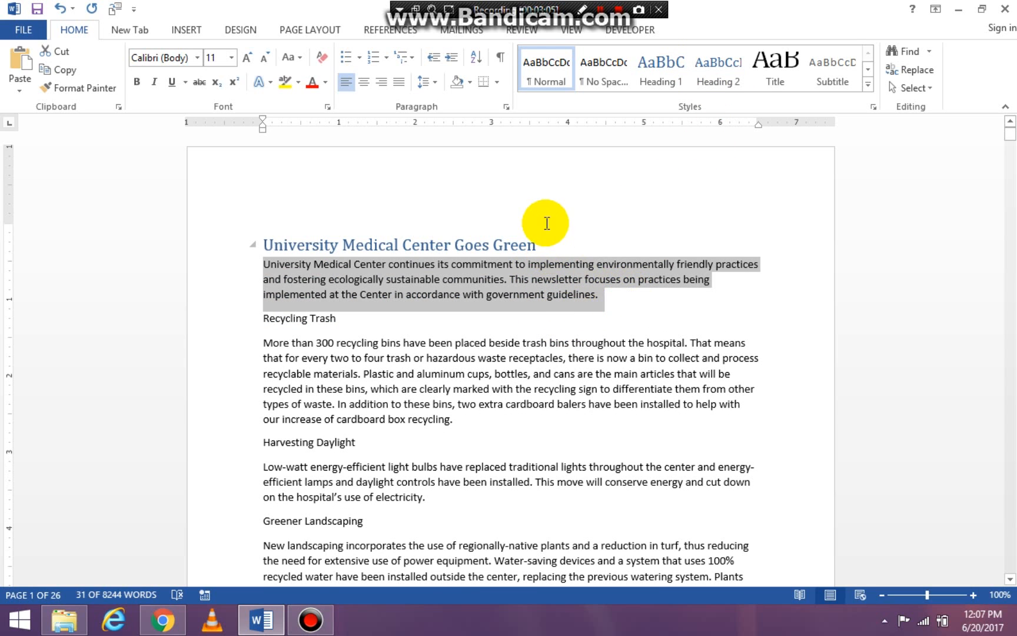
mouse_move(702, 133)
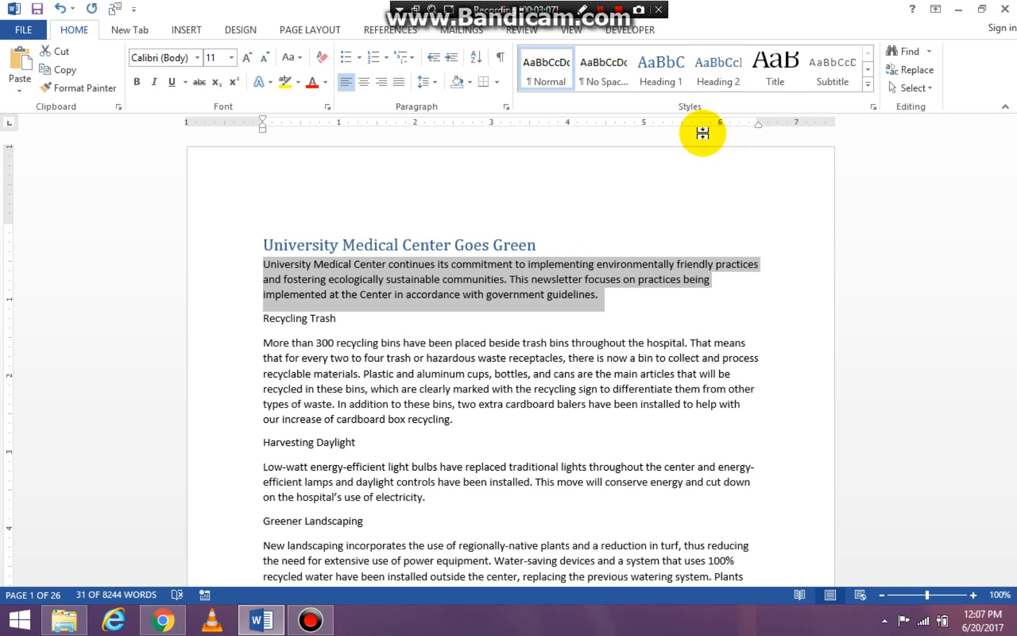
Style the intro paragraph Heading 2, then move into the Recycling Trash section.
left_click(717, 69)
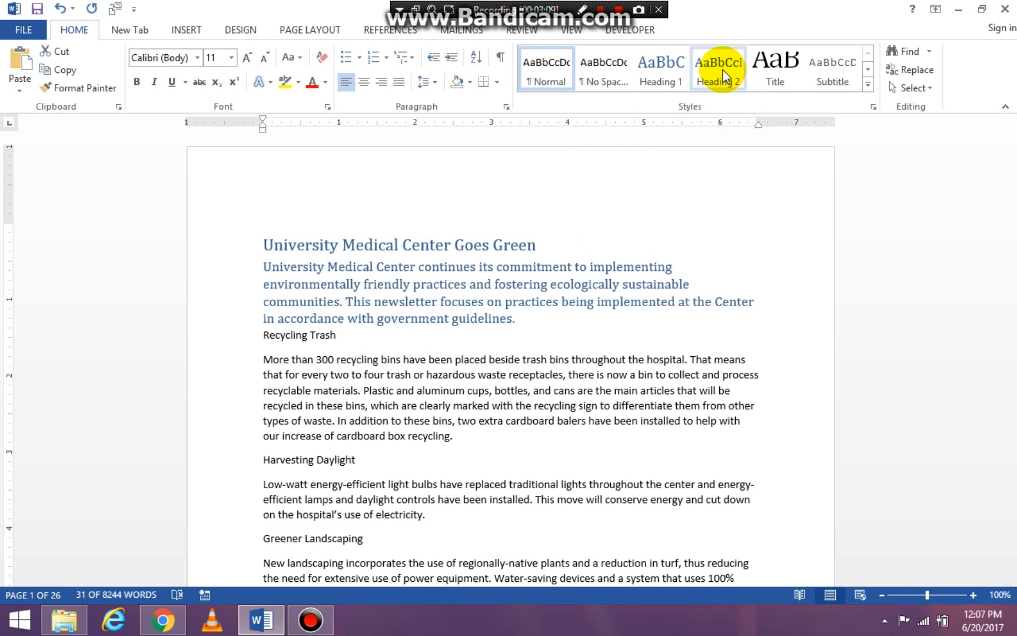
left_click(718, 68)
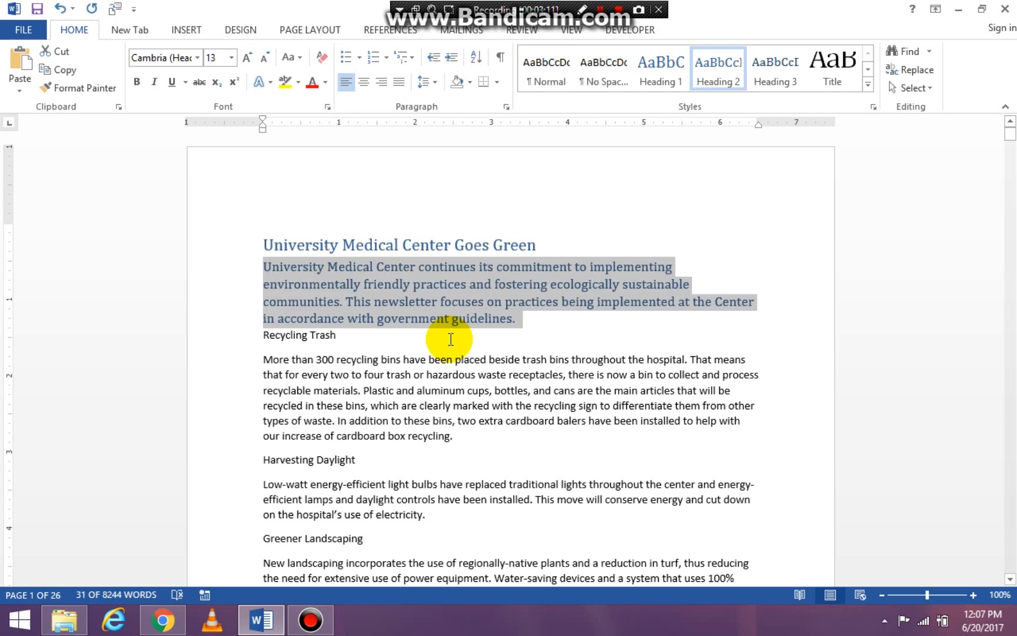
left_click(263, 334)
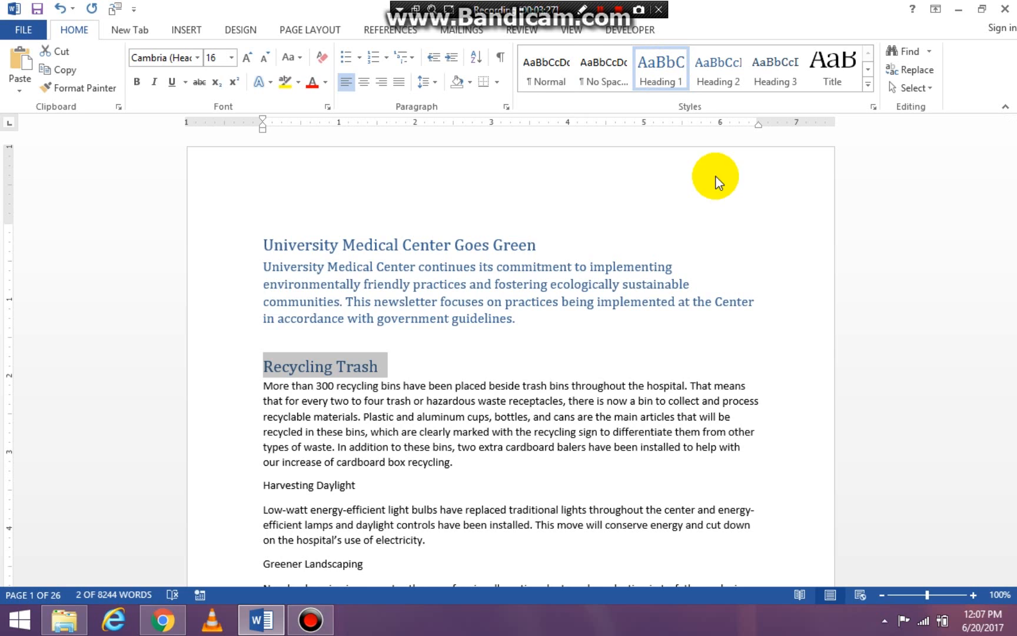
mouse_move(264, 389)
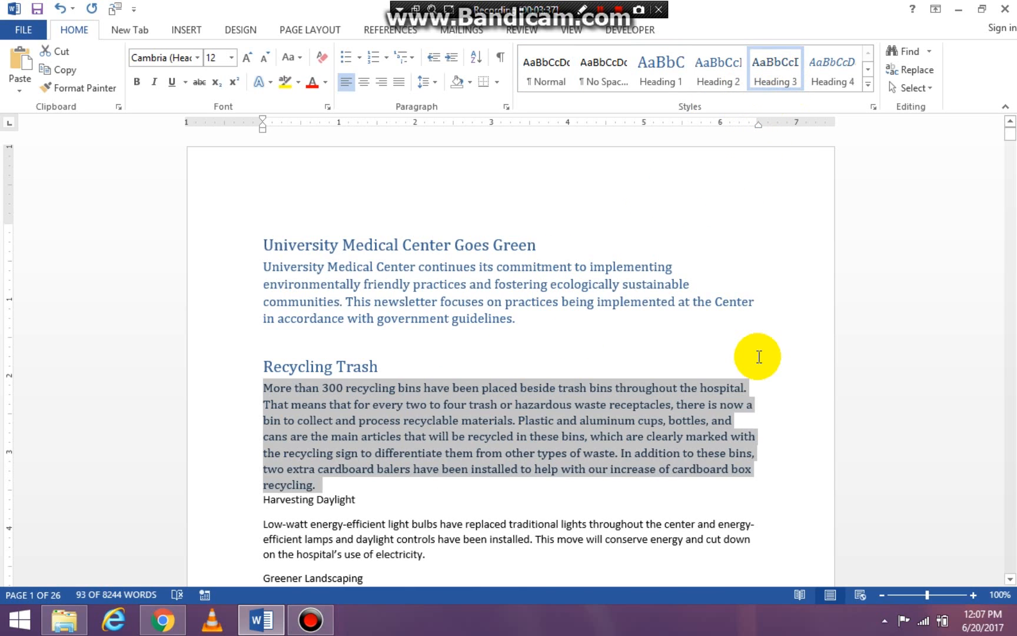
mouse_move(1009, 137)
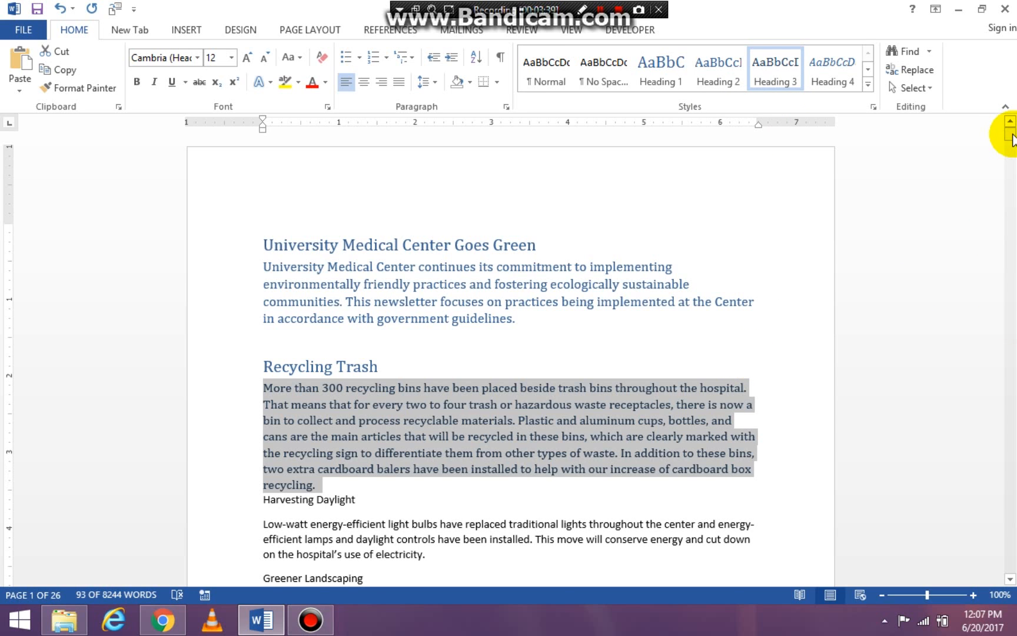
scroll("down", 3)
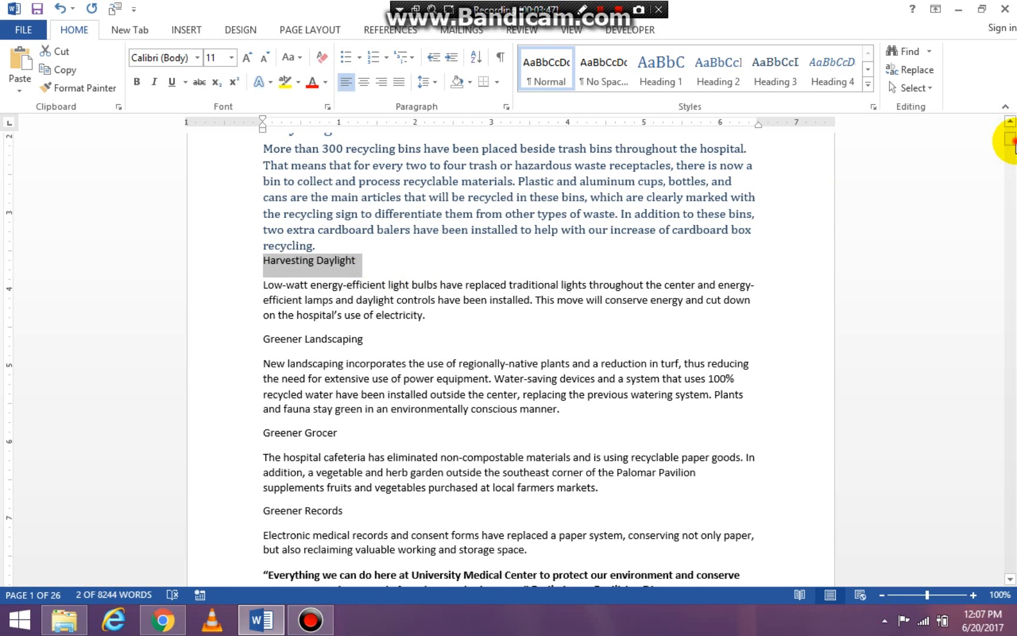
Make Harvesting Daylight Heading 1 and its paragraph Heading 4.
scroll("up", 3)
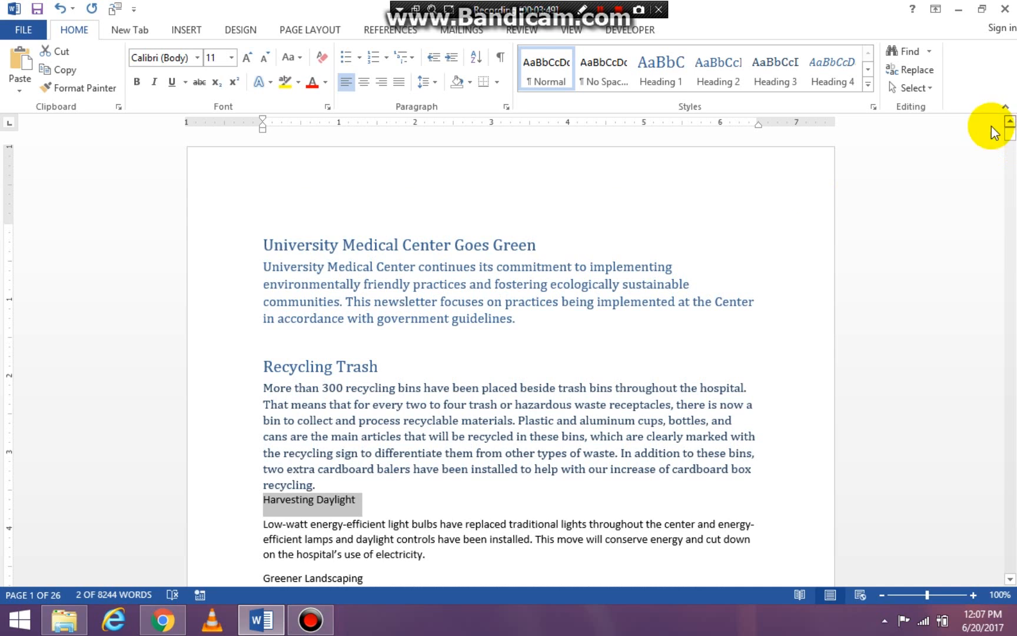
left_click(660, 68)
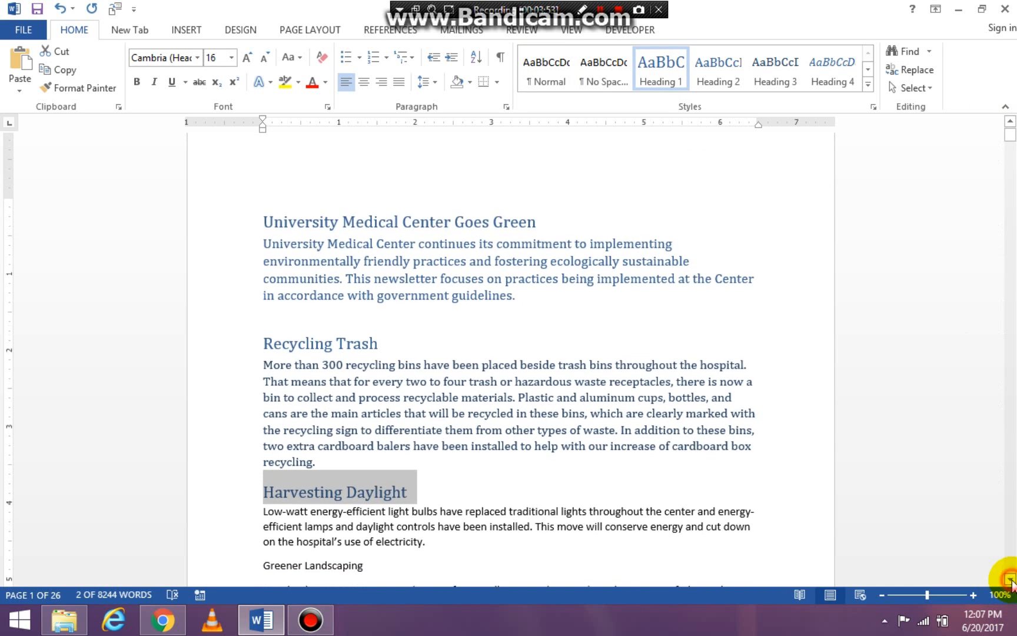
scroll("up", 3)
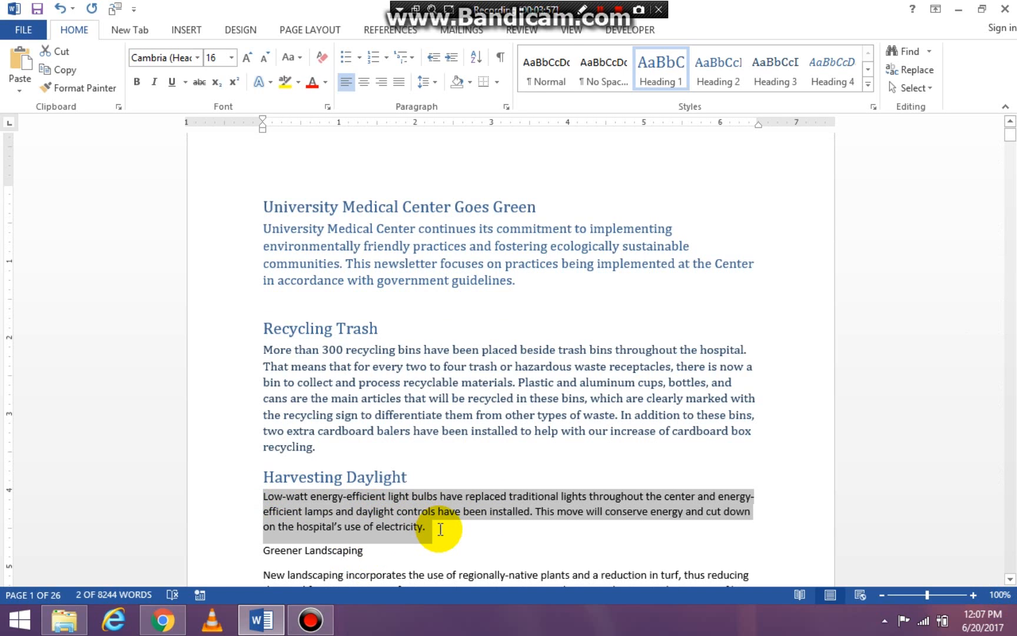
left_click(454, 279)
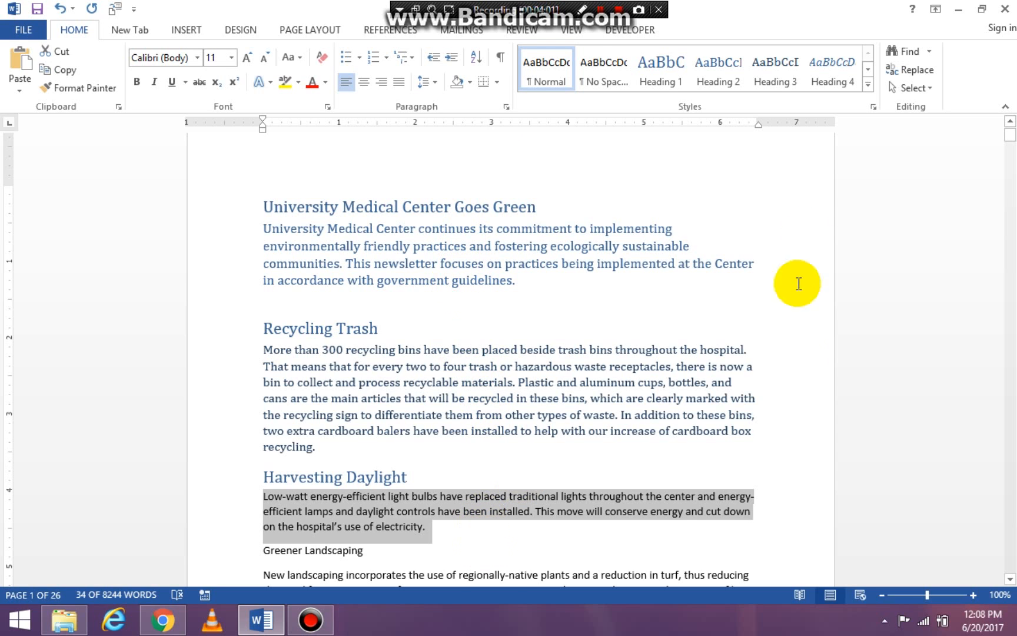
left_click(833, 69)
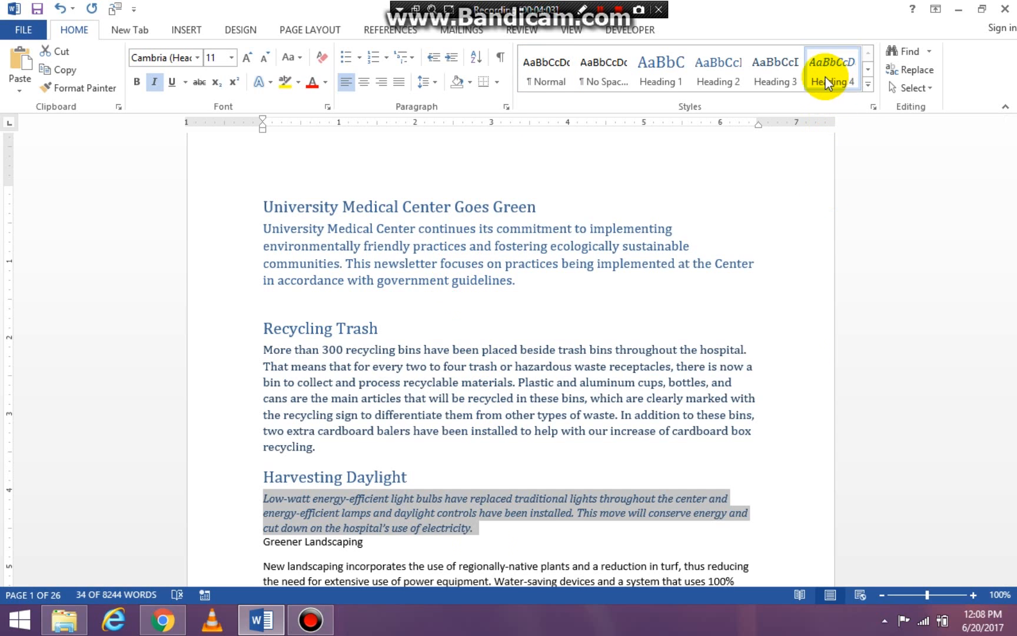
mouse_move(586, 402)
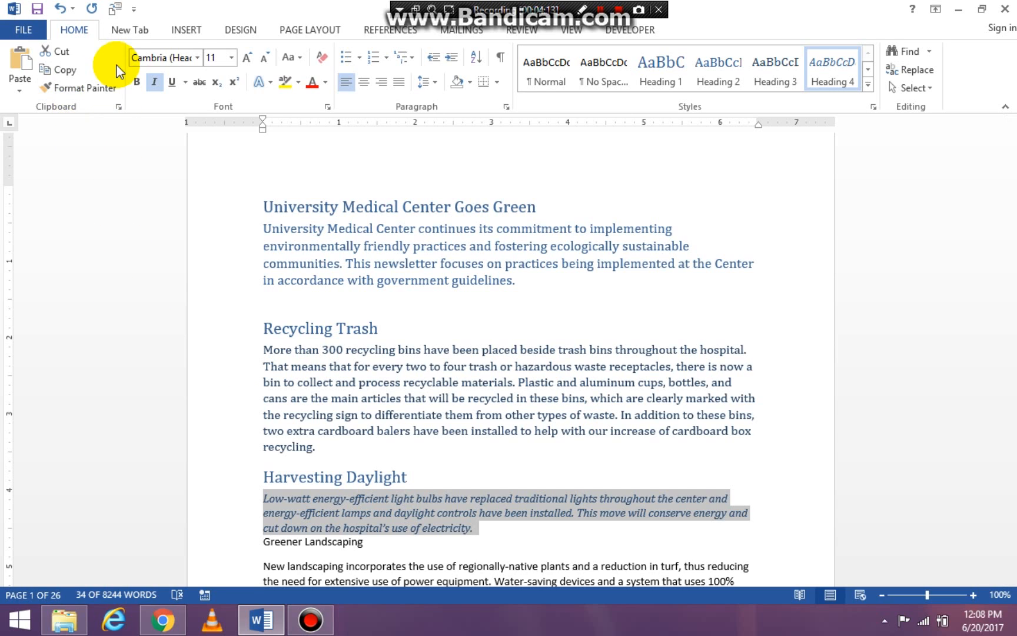
mouse_move(116, 9)
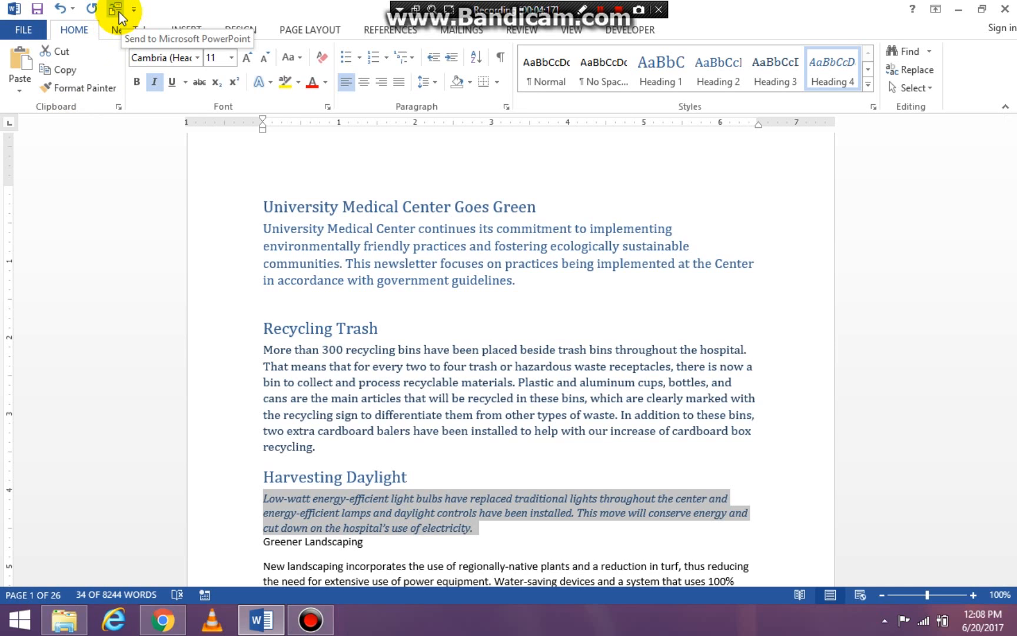
mouse_move(116, 11)
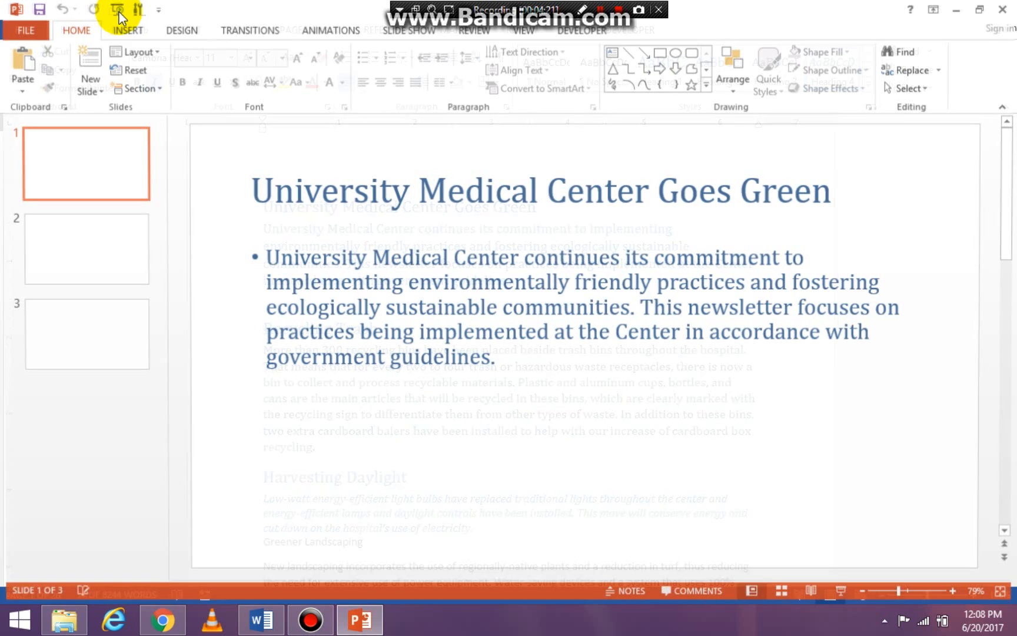
mouse_move(117, 9)
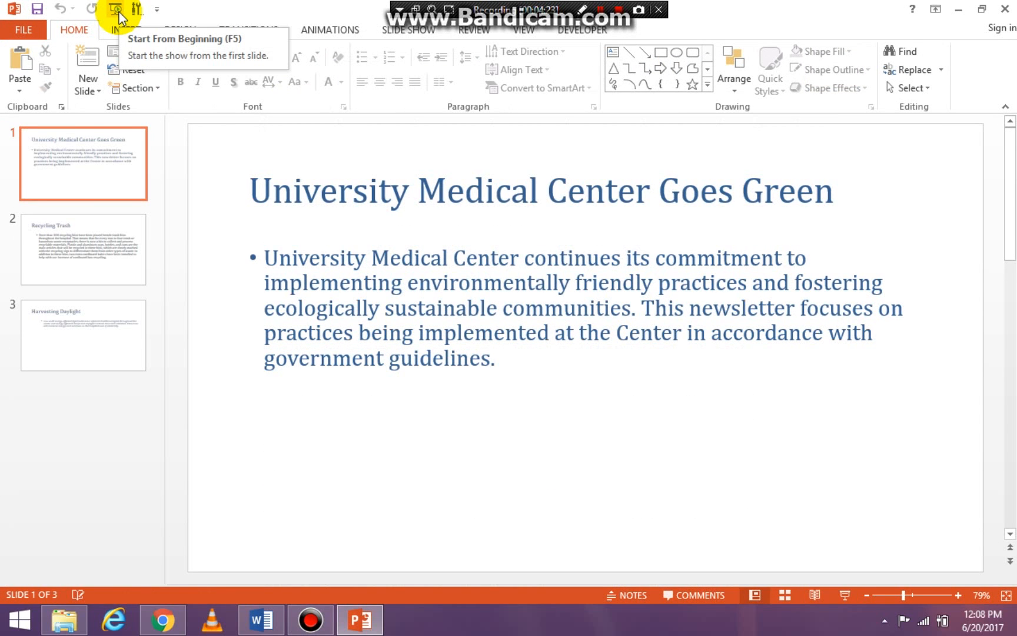
mouse_move(130, 163)
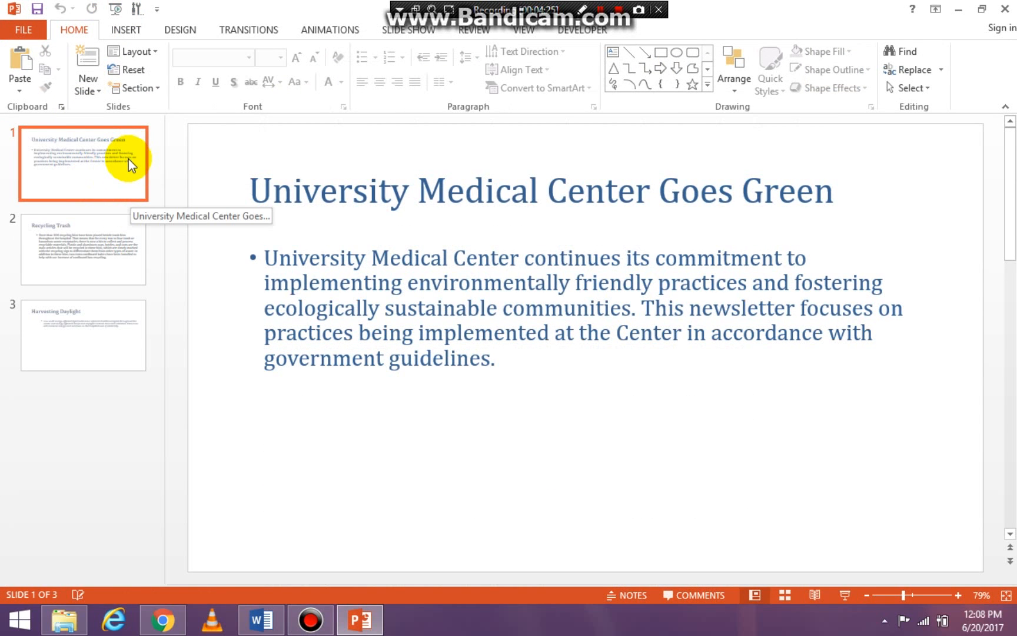
Browse the generated slides and settle on the University Medical Center Goes Green slide.
left_click(84, 250)
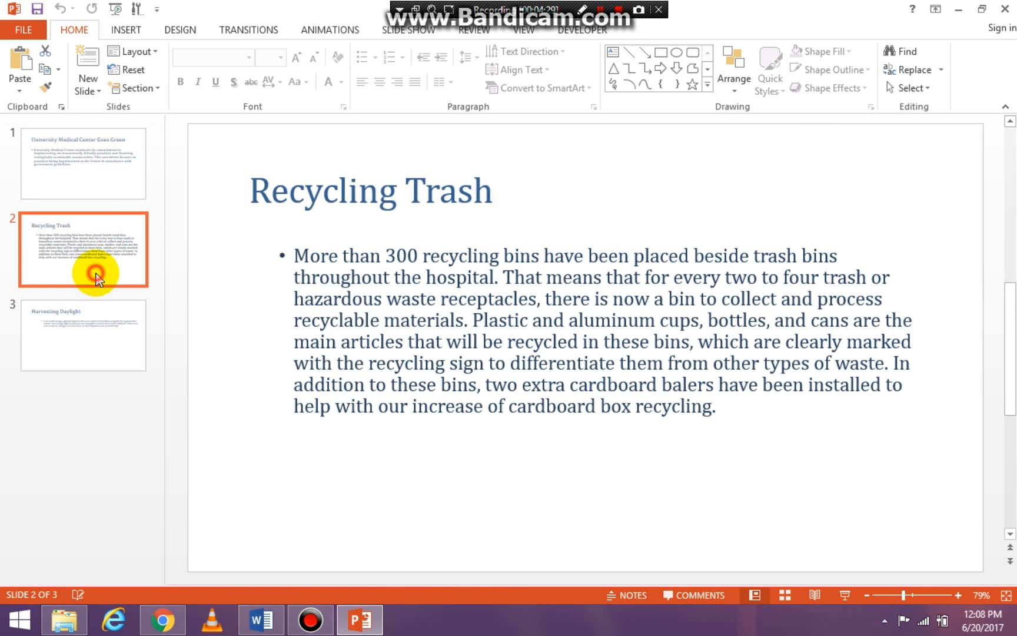
left_click(84, 164)
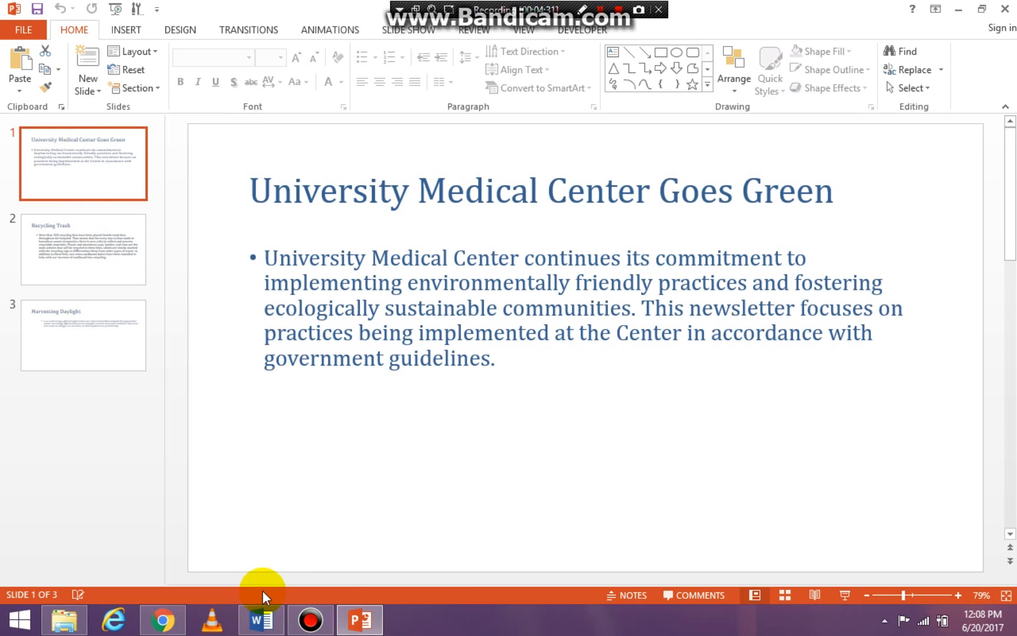
Compare the Recycling Trash heading in Word with its matching slide 2.
left_click(260, 619)
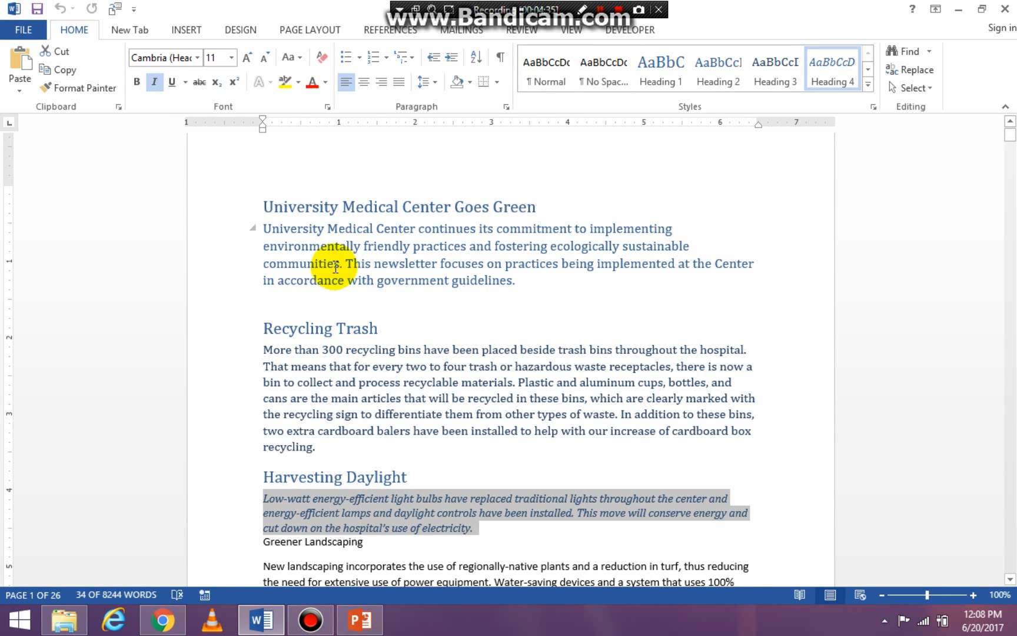
mouse_move(580, 201)
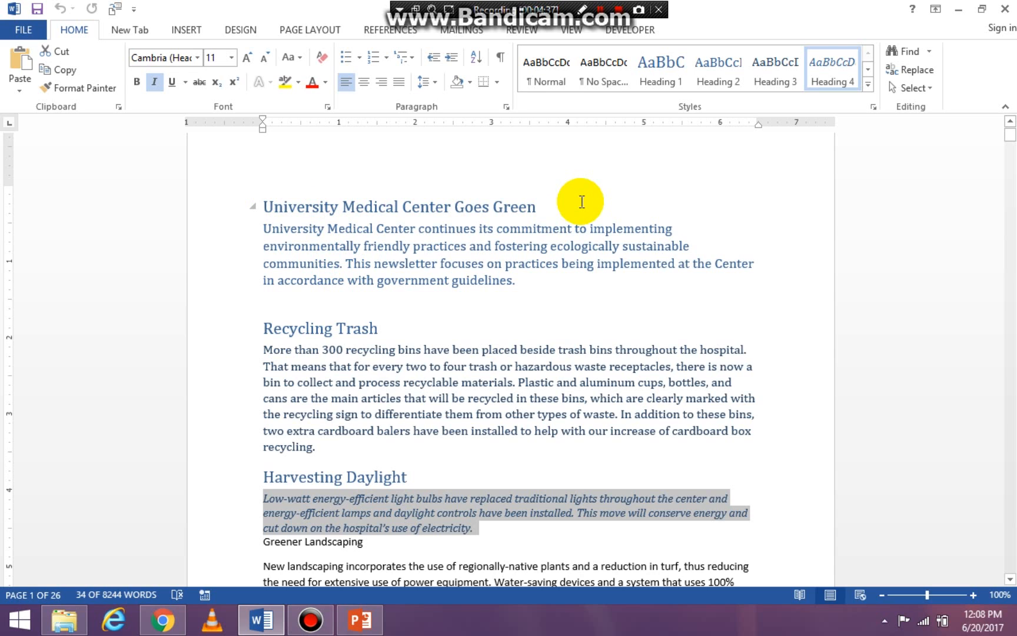
left_click(360, 619)
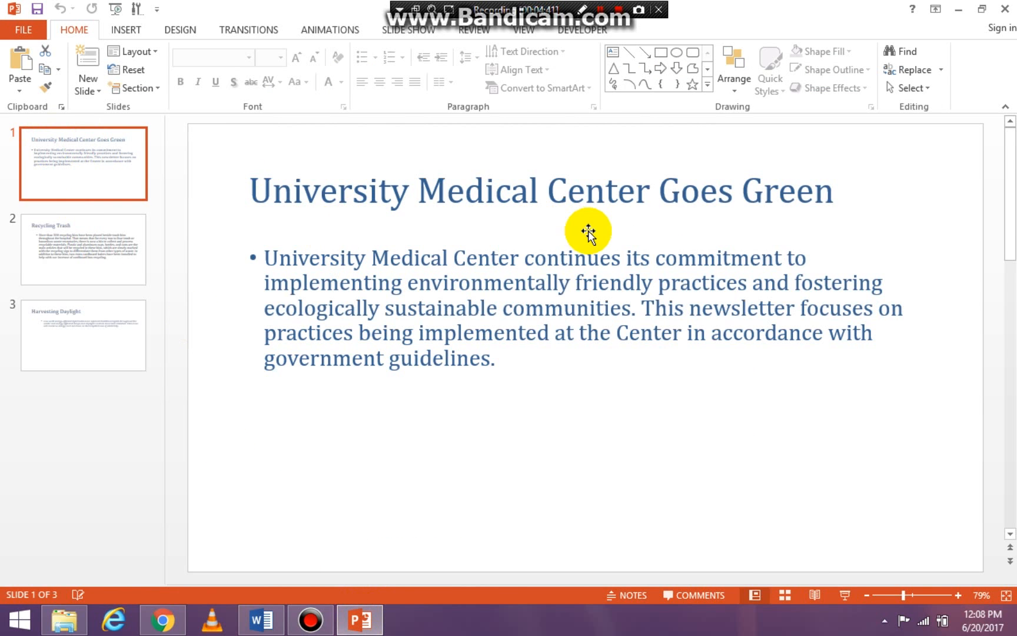
mouse_move(495, 290)
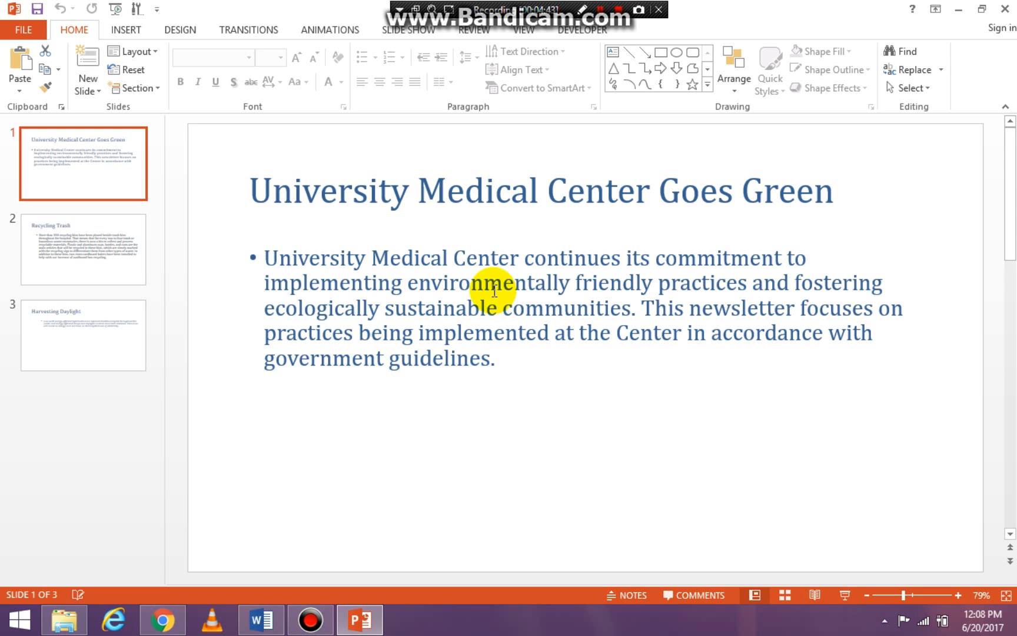
mouse_move(379, 513)
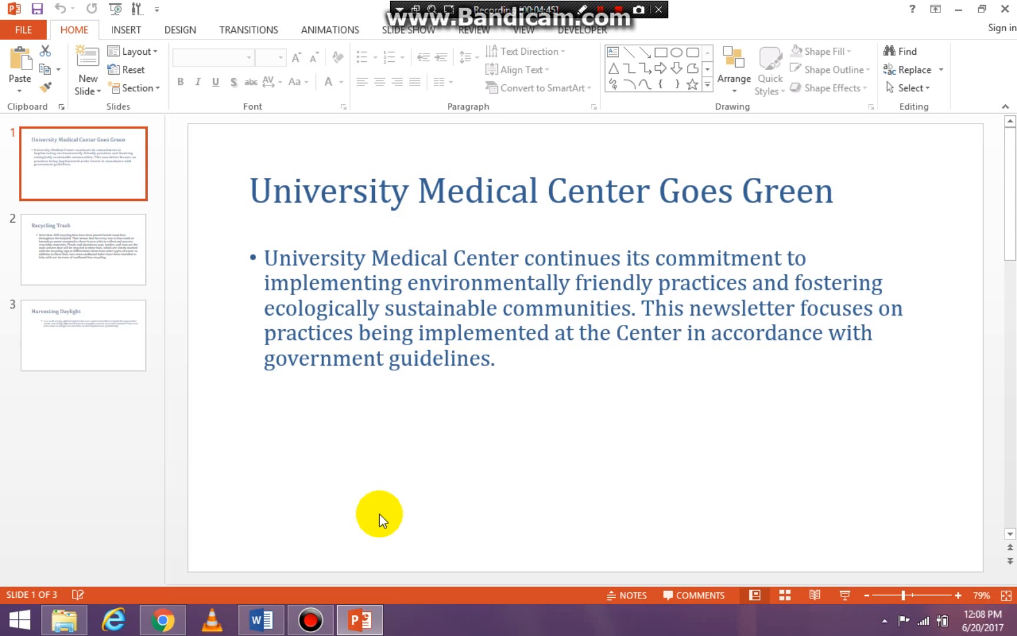
left_click(261, 619)
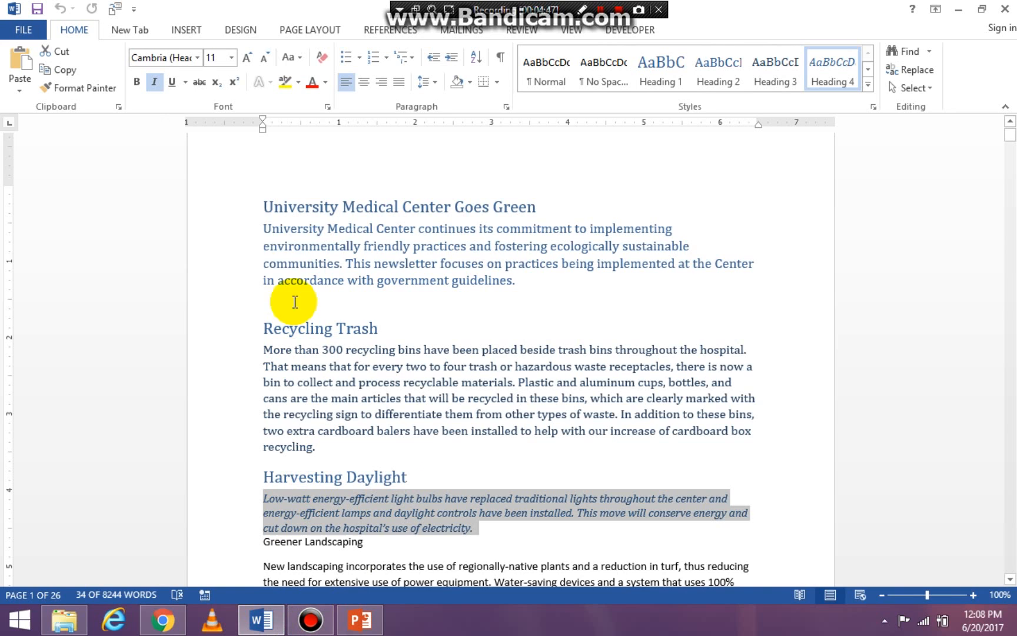
mouse_move(271, 349)
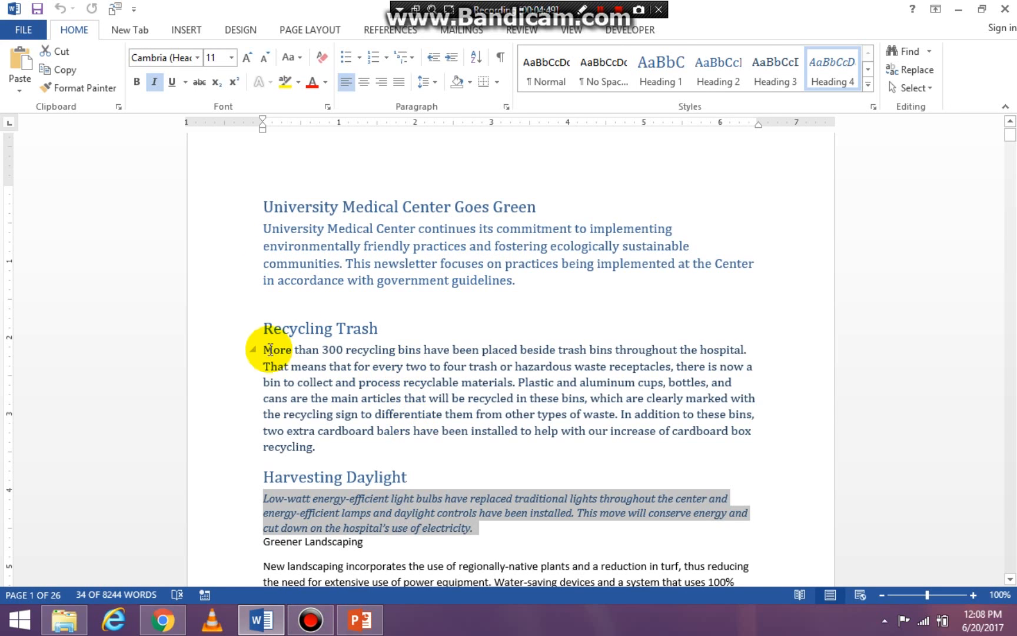
left_click(266, 328)
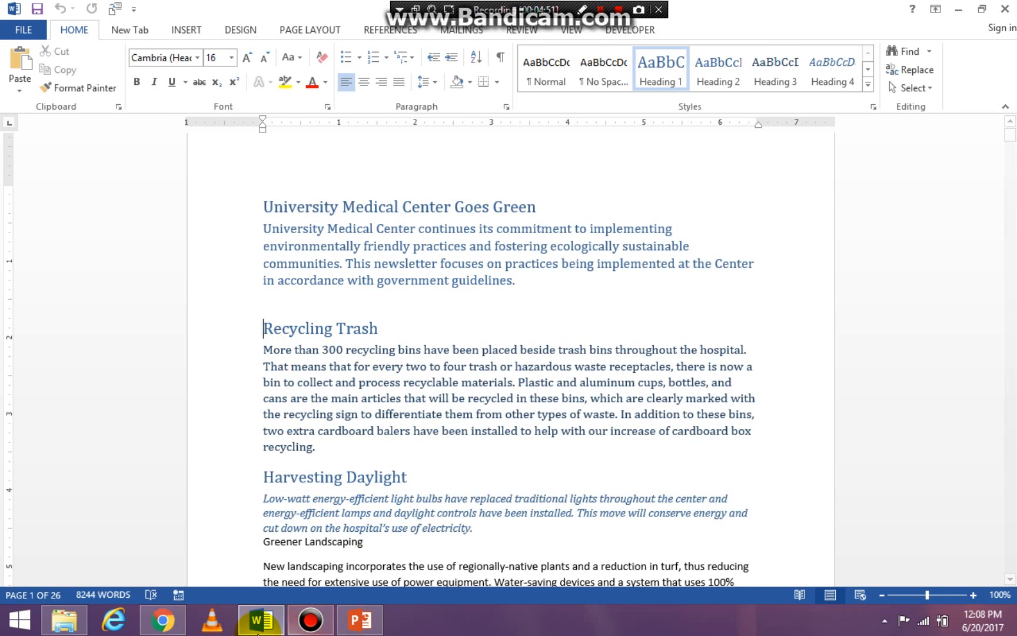
left_click(360, 619)
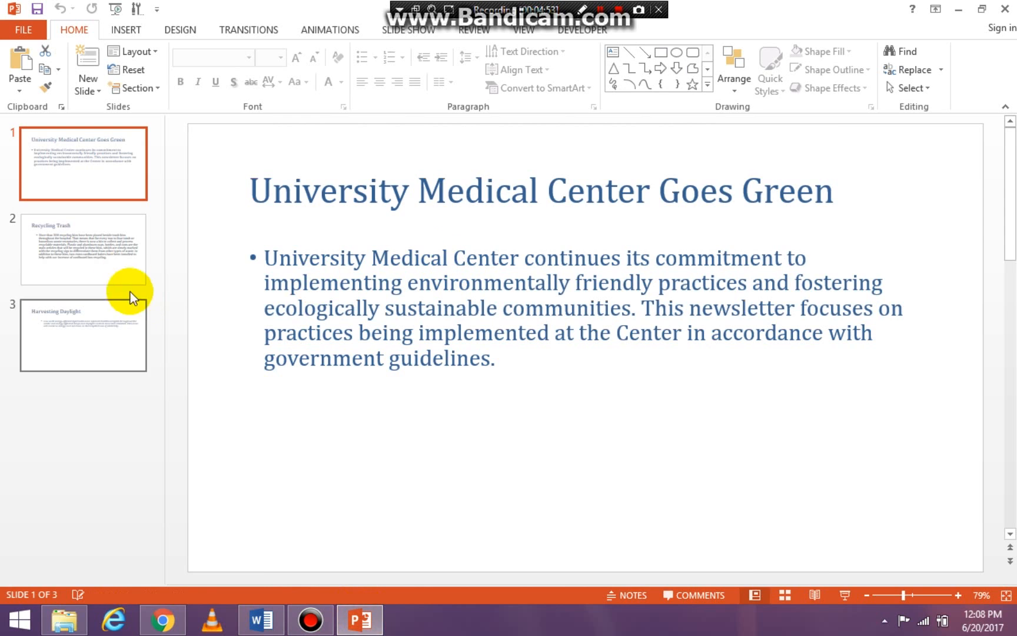
left_click(83, 250)
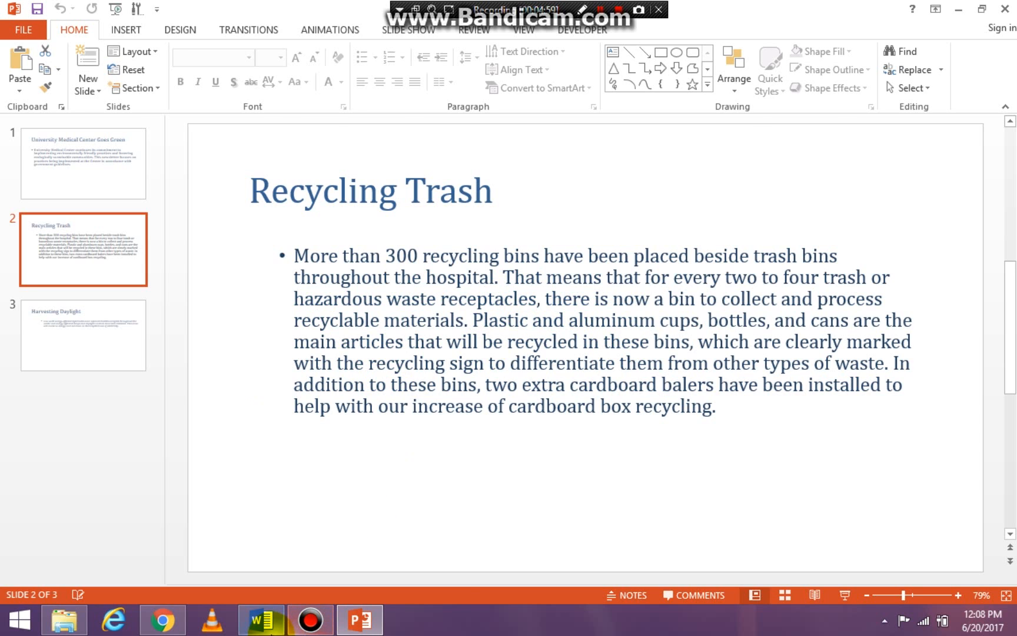
Check the Harvesting Daylight slide against Word and end on the newsletter.
left_click(260, 619)
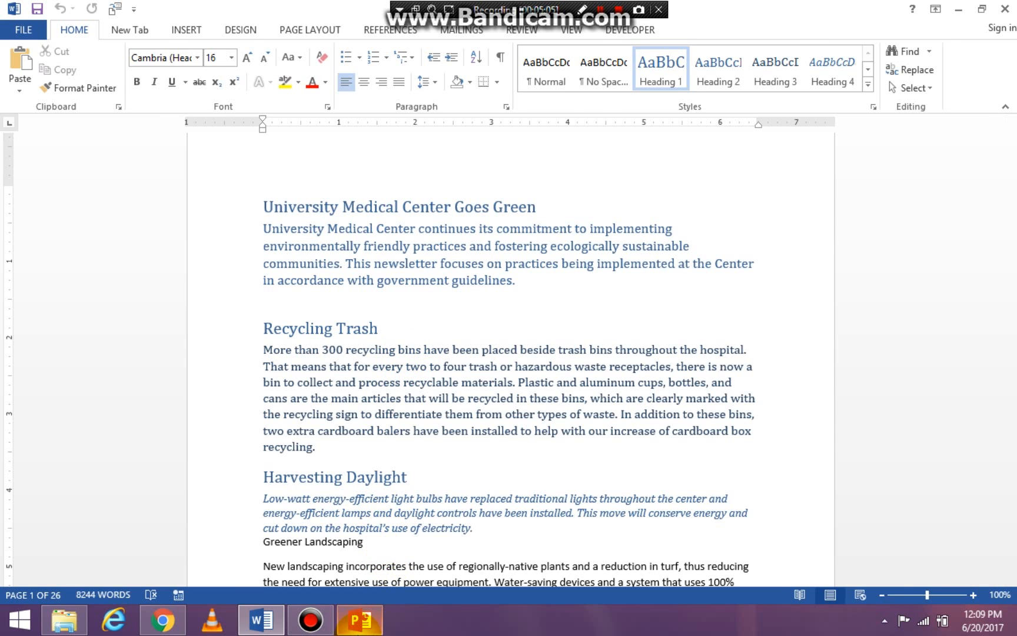
left_click(359, 619)
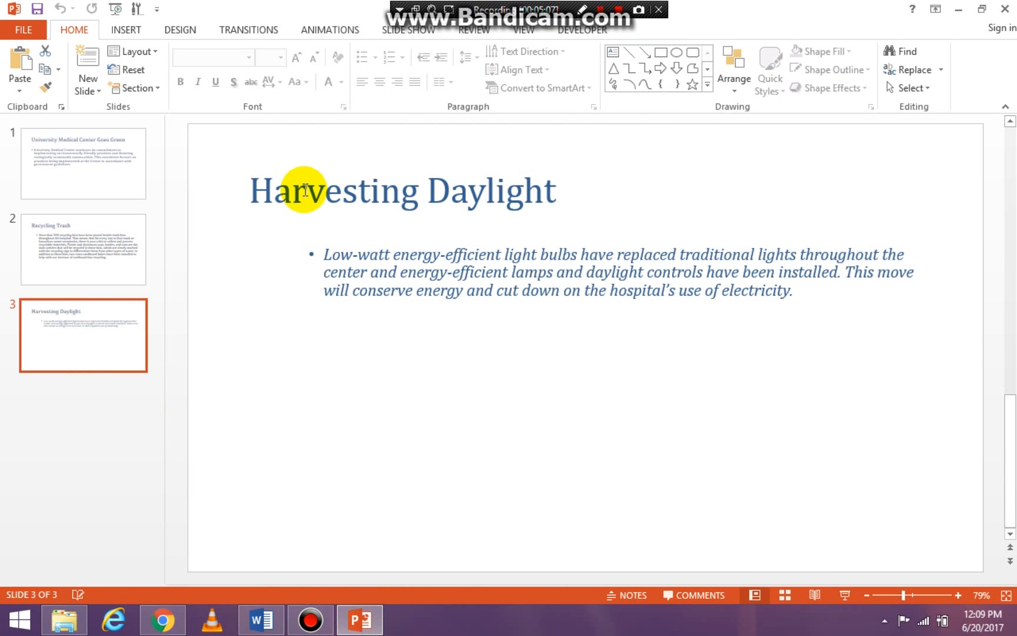
mouse_move(398, 266)
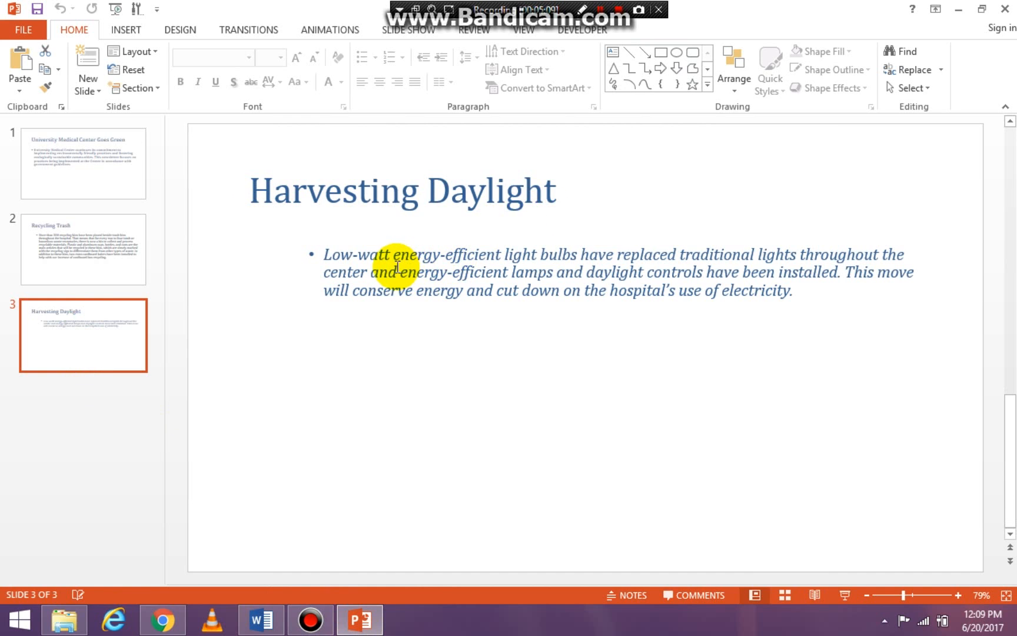
mouse_move(484, 269)
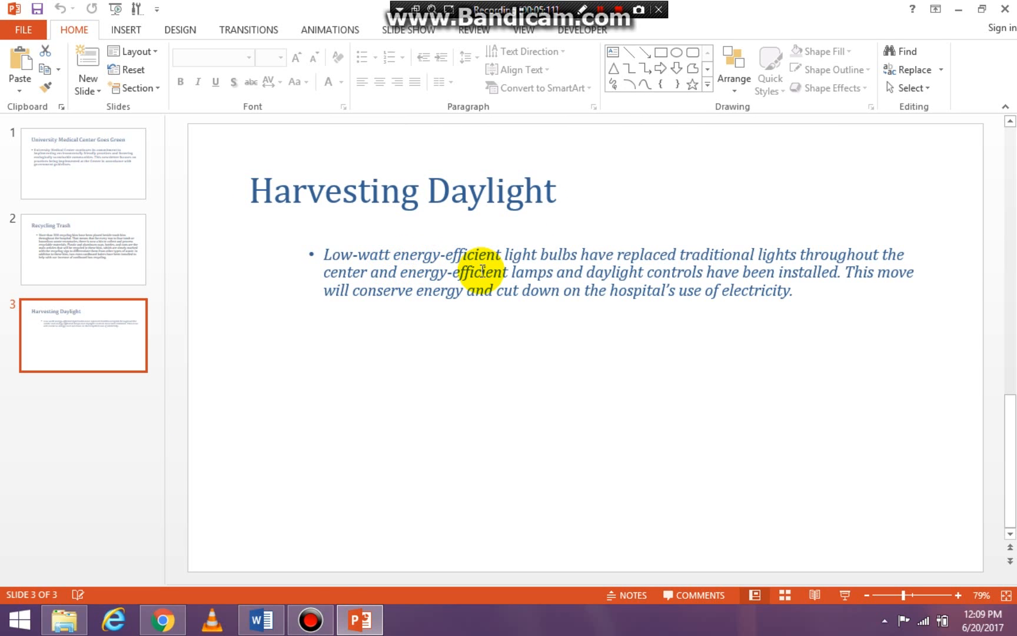
left_click(261, 619)
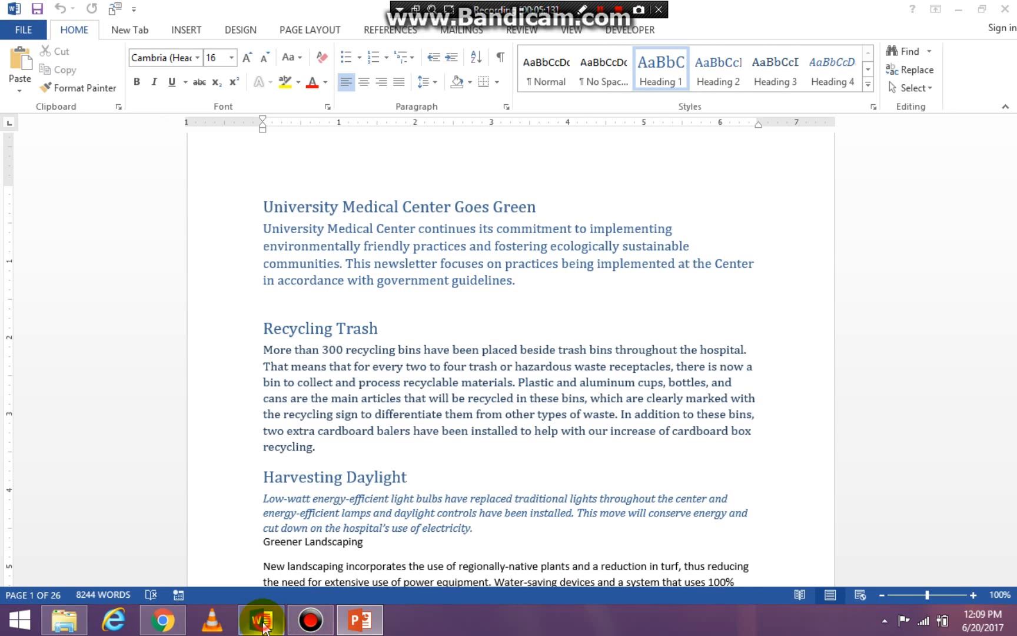
mouse_move(448, 481)
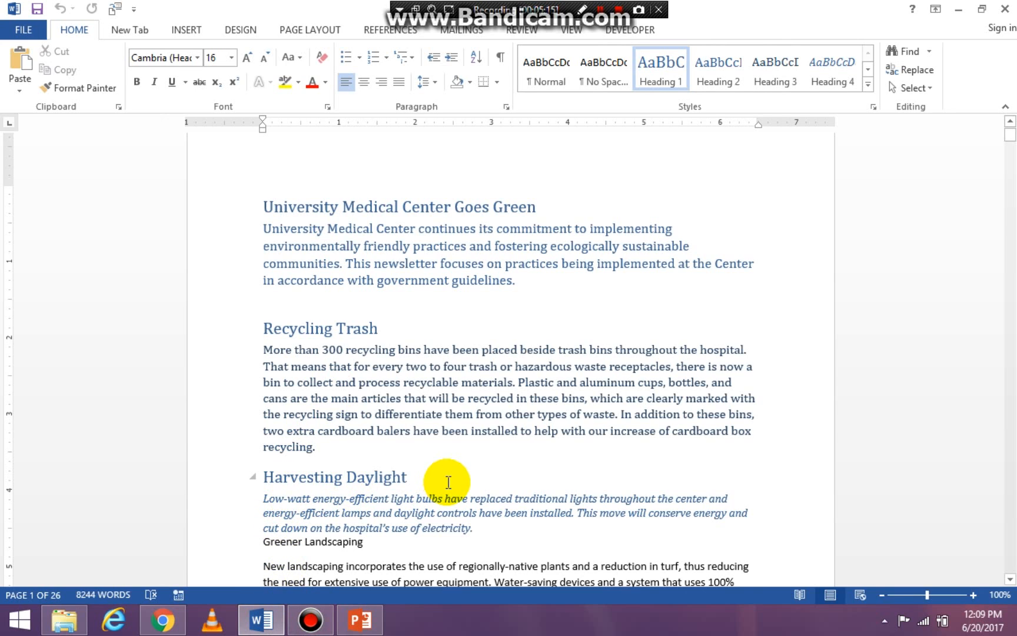
mouse_move(442, 517)
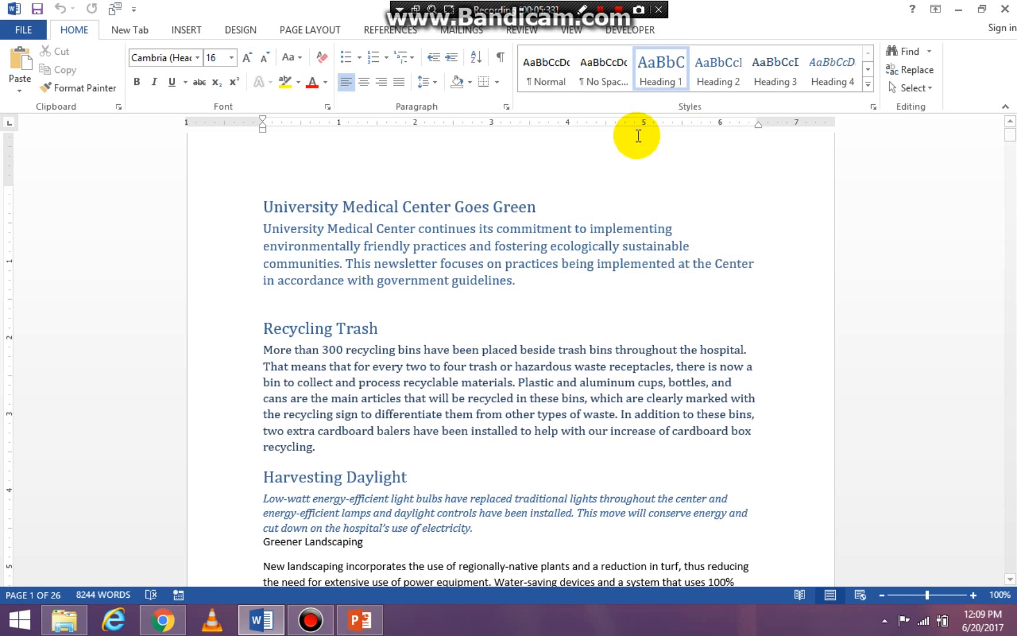
mouse_move(615, 213)
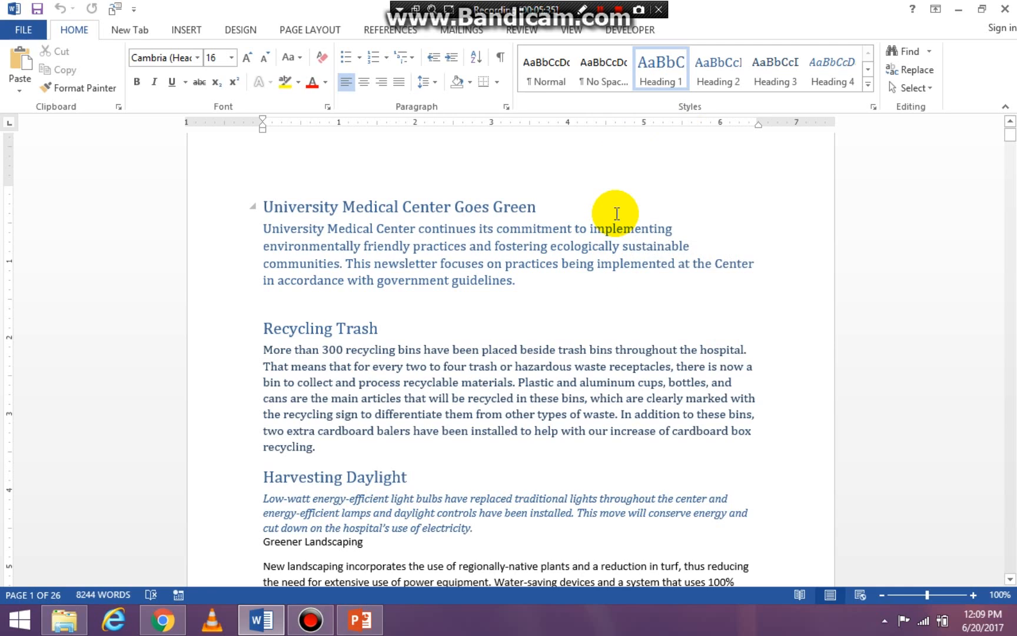
Show the Developer ribbon with the insertion point after the first heading.
left_click(378, 327)
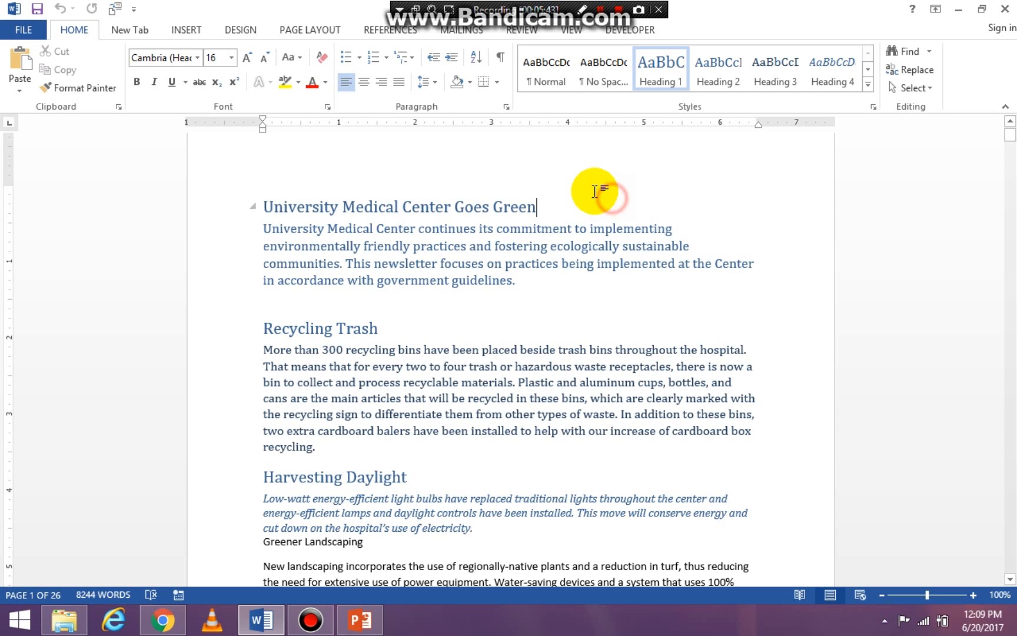
mouse_move(627, 30)
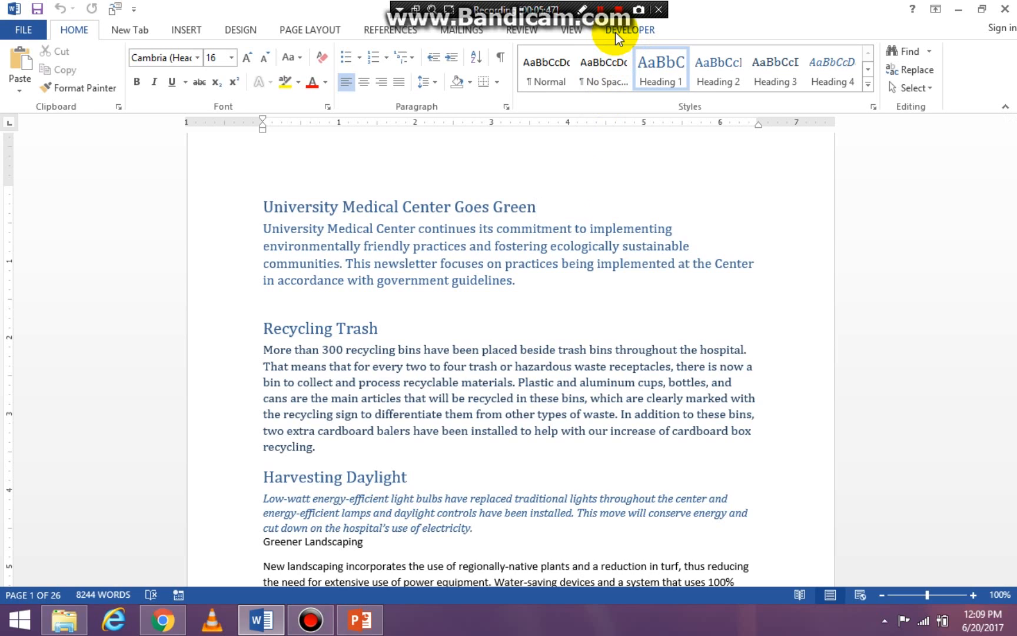
left_click(536, 206)
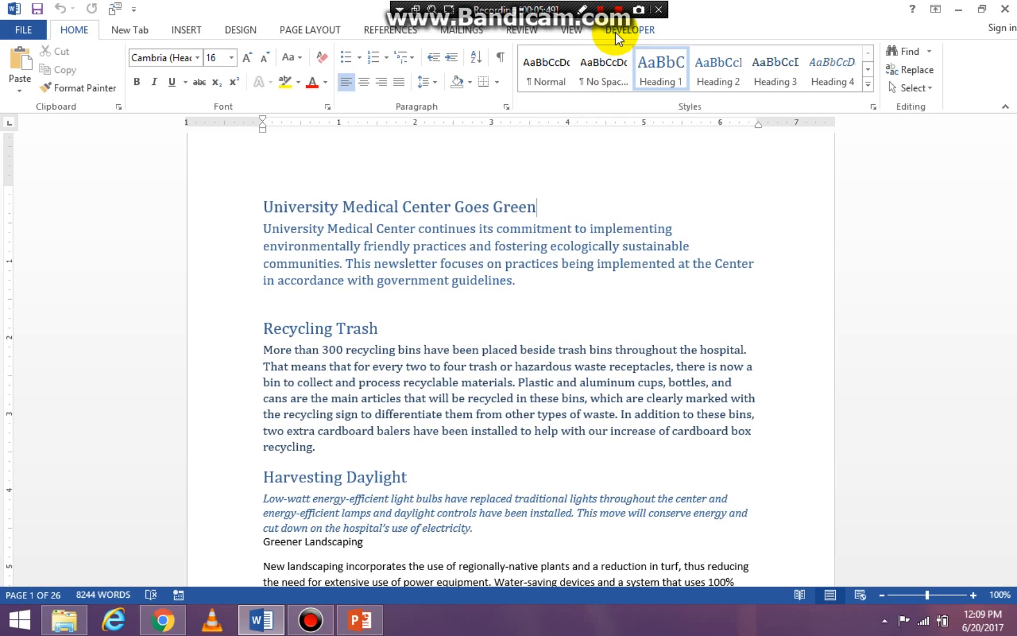
left_click(628, 29)
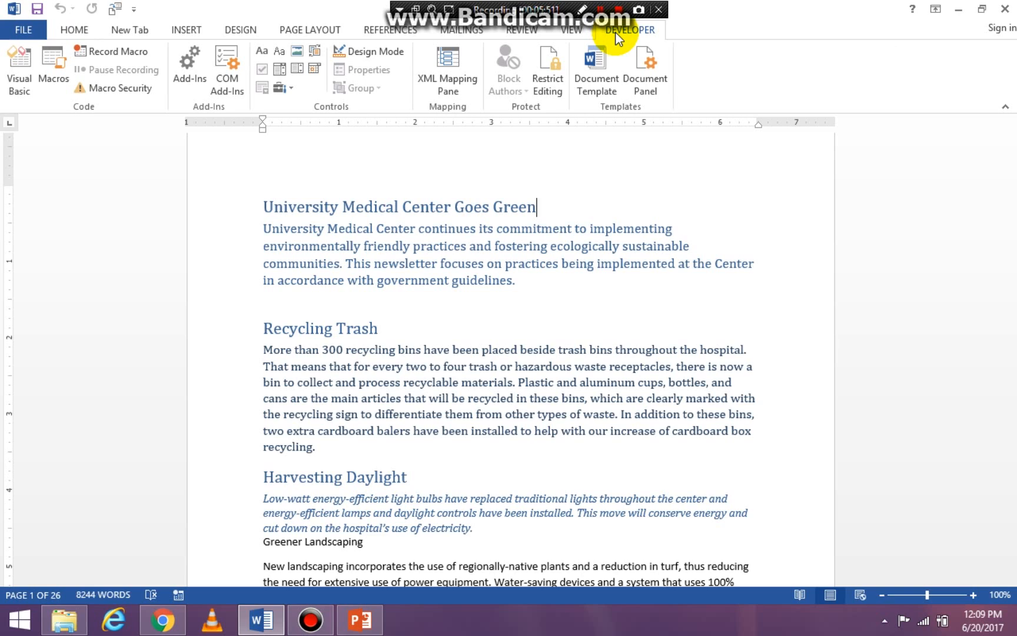